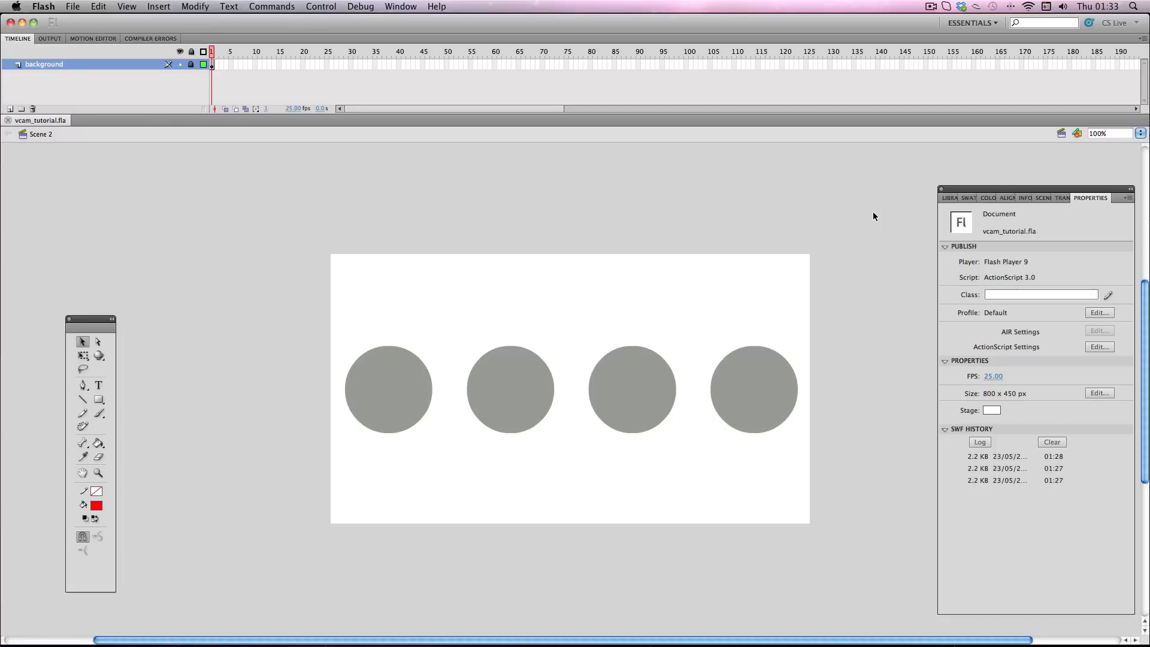
Show the Library, add a layer above background and rename it v-cam
{"action": "left_click", "coordinate": [952, 198]}
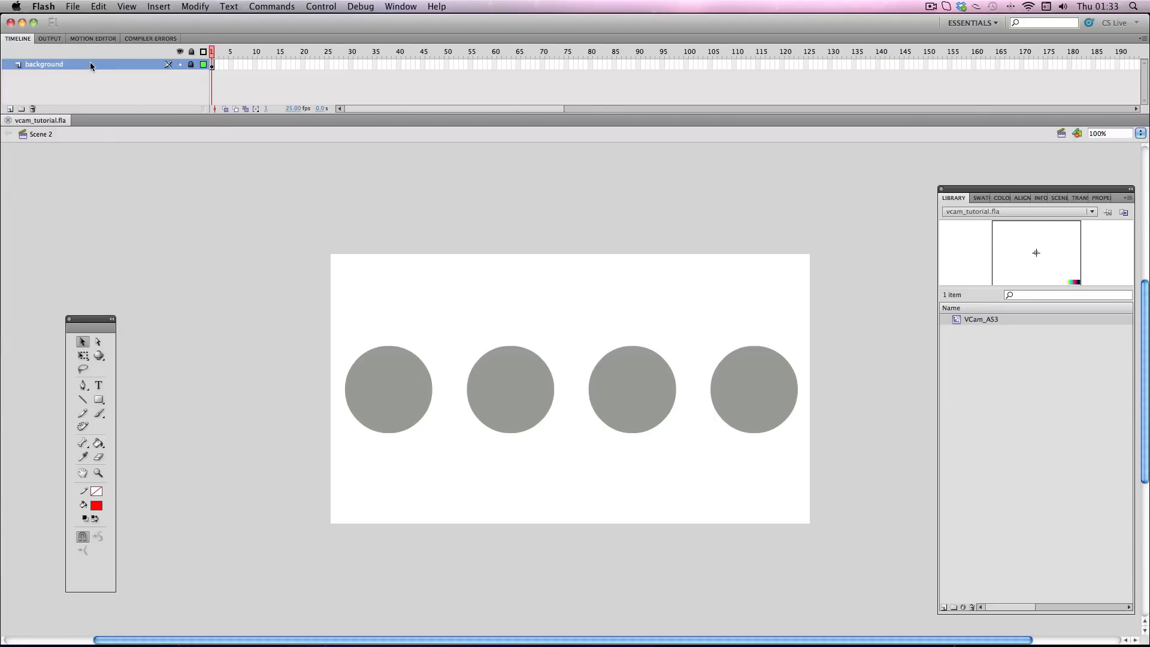
{"action": "left_click", "coordinate": [11, 109]}
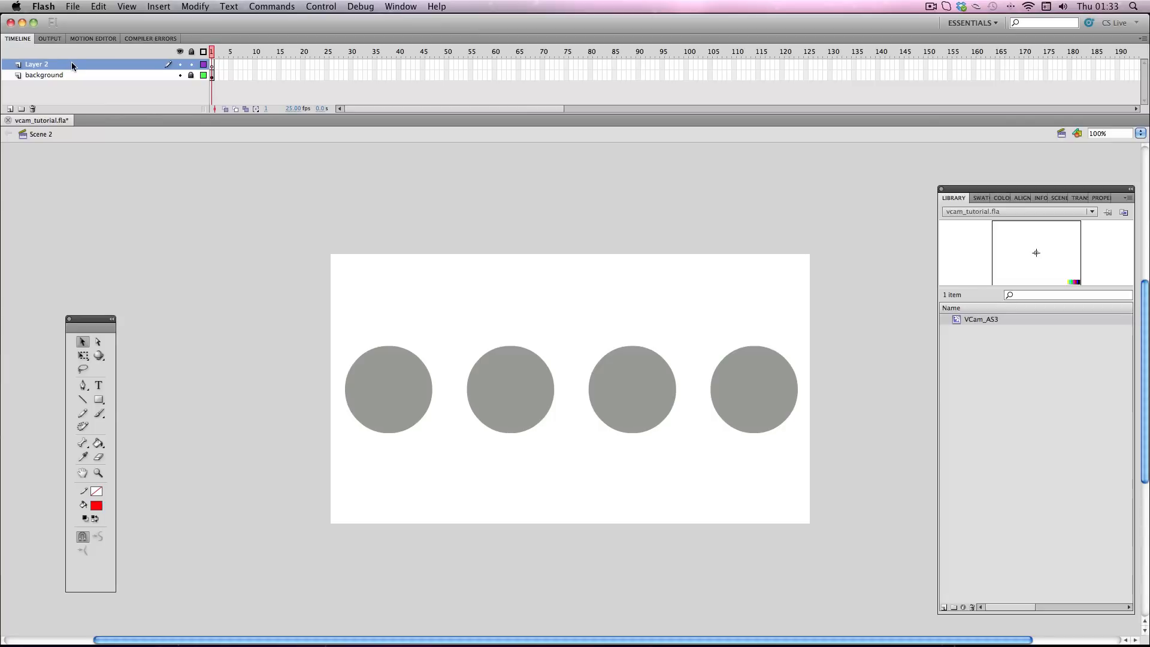
{"action": "mouse_move", "coordinate": [71, 69]}
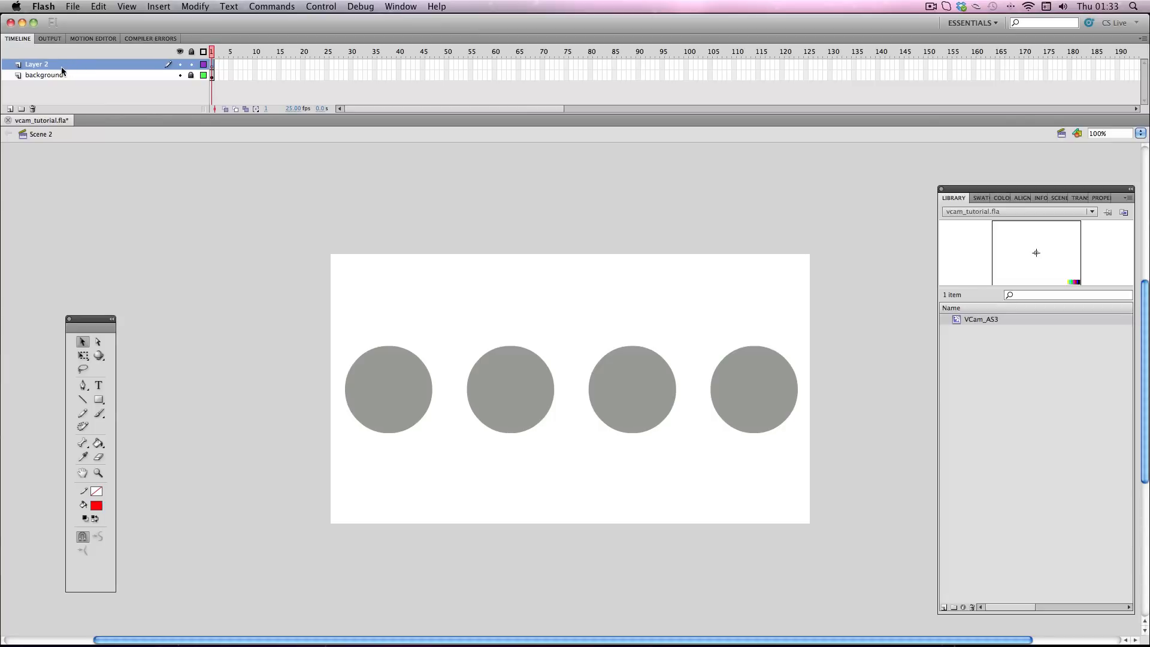
{"action": "mouse_move", "coordinate": [83, 66]}
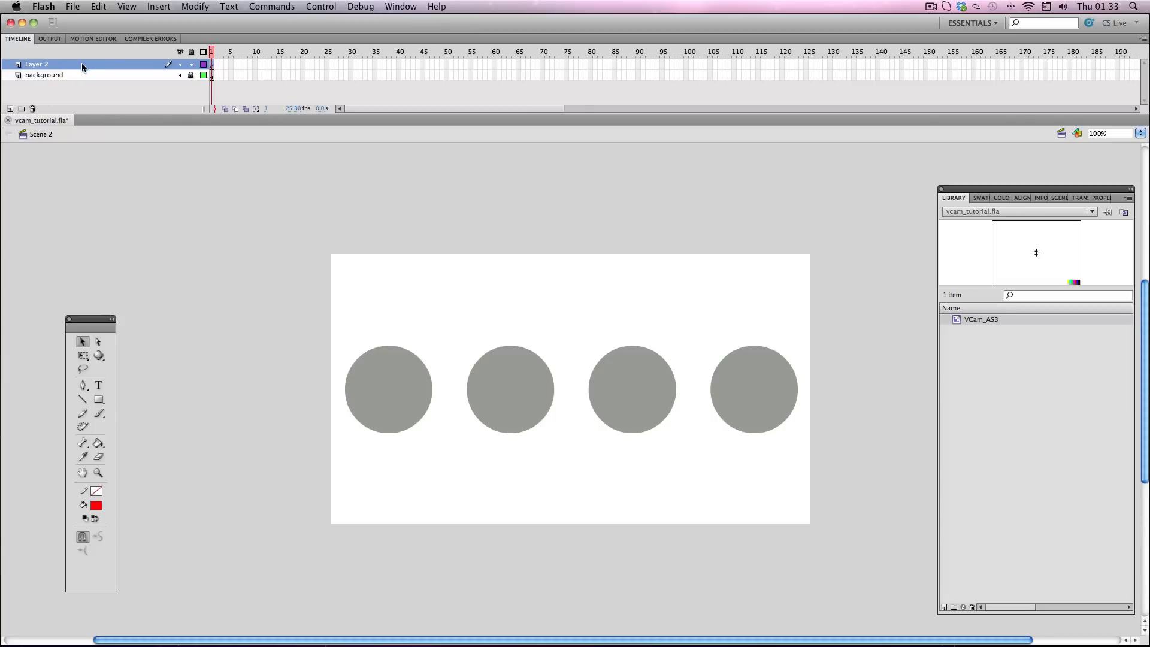
{"action": "double_click", "coordinate": [37, 65]}
{"action": "type", "text": "v-cam"}
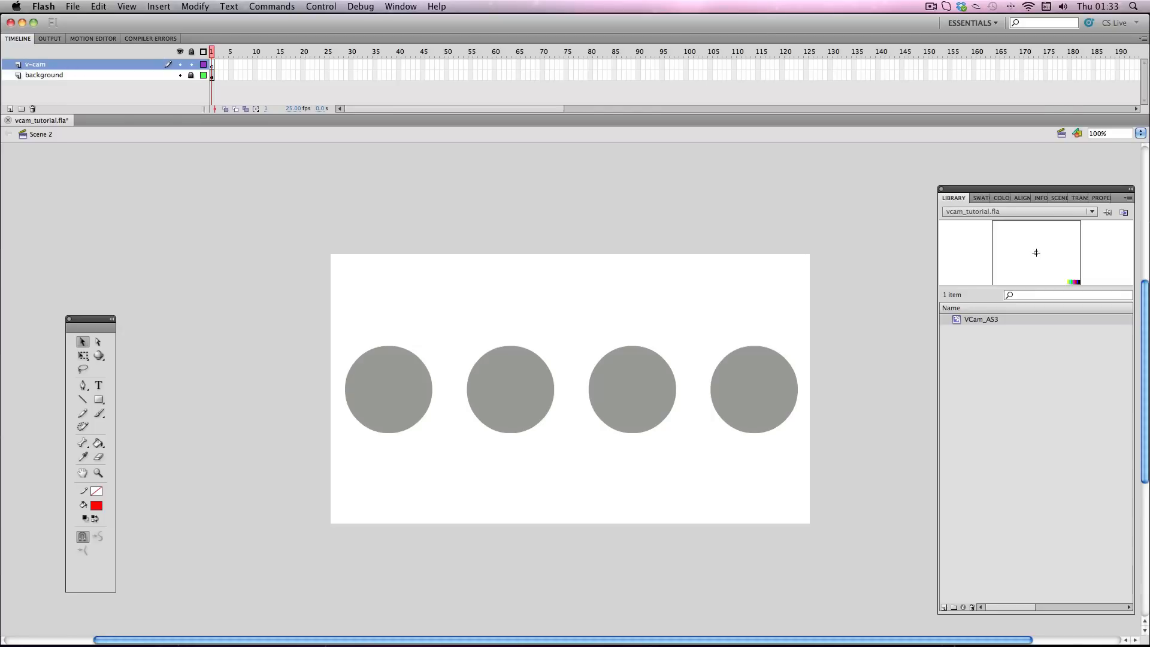
{"action": "mouse_move", "coordinate": [986, 323]}
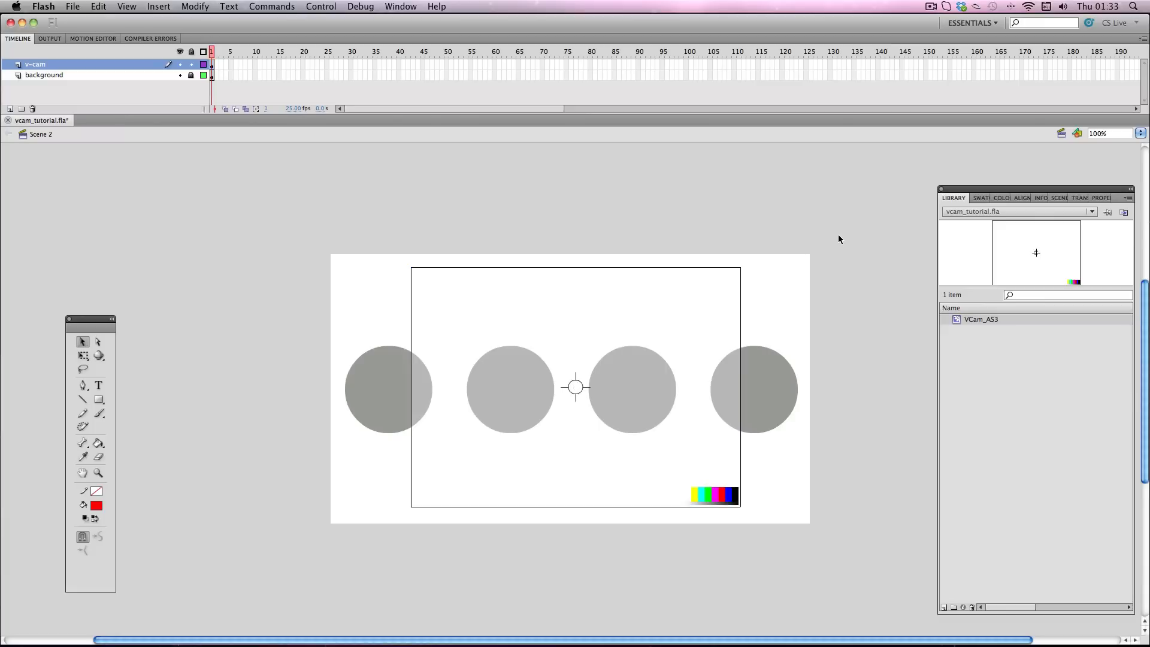
{"action": "mouse_move", "coordinate": [836, 240]}
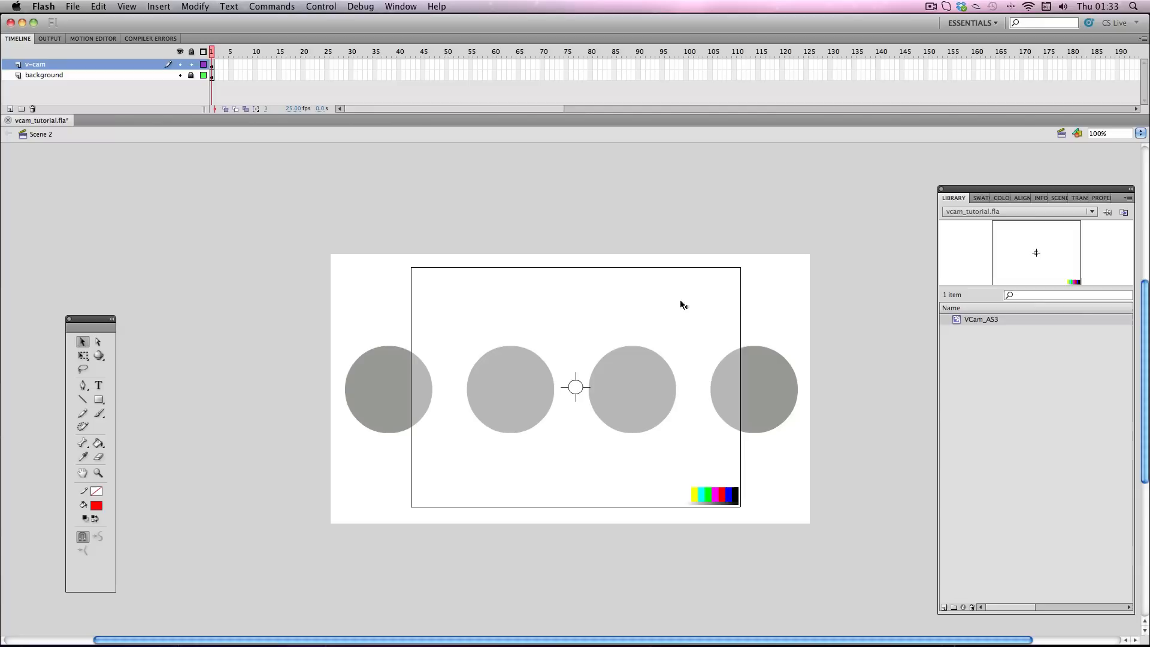
{"action": "mouse_move", "coordinate": [621, 339]}
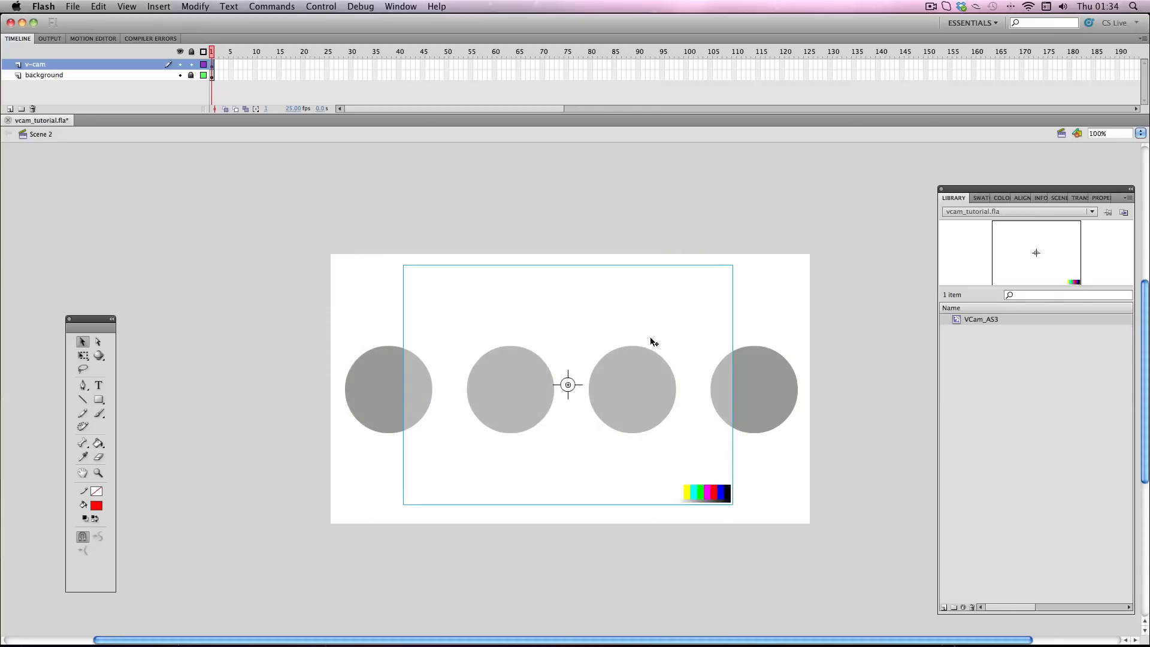
{"action": "mouse_move", "coordinate": [655, 340]}
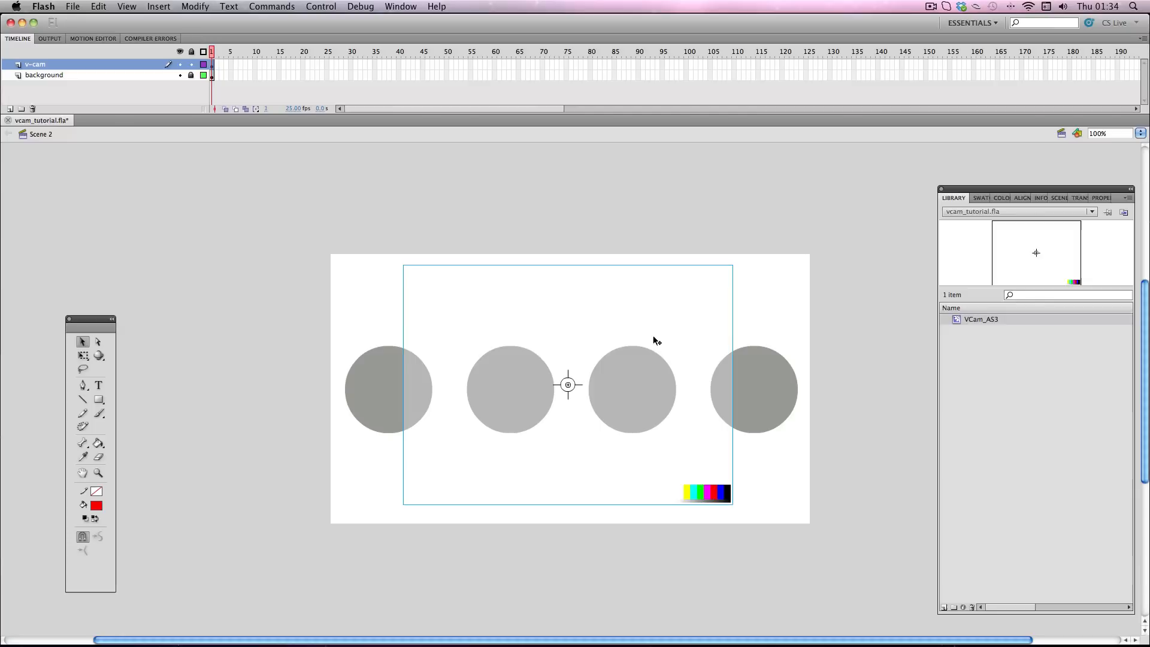
{"action": "mouse_move", "coordinate": [658, 339]}
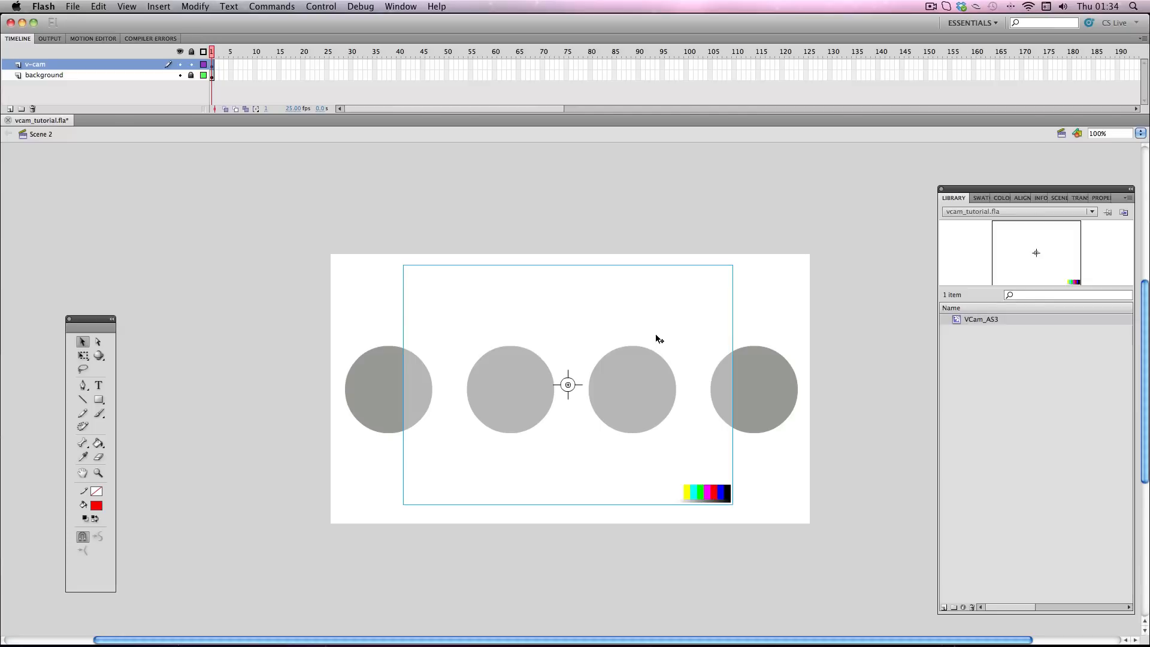
{"action": "mouse_move", "coordinate": [737, 185]}
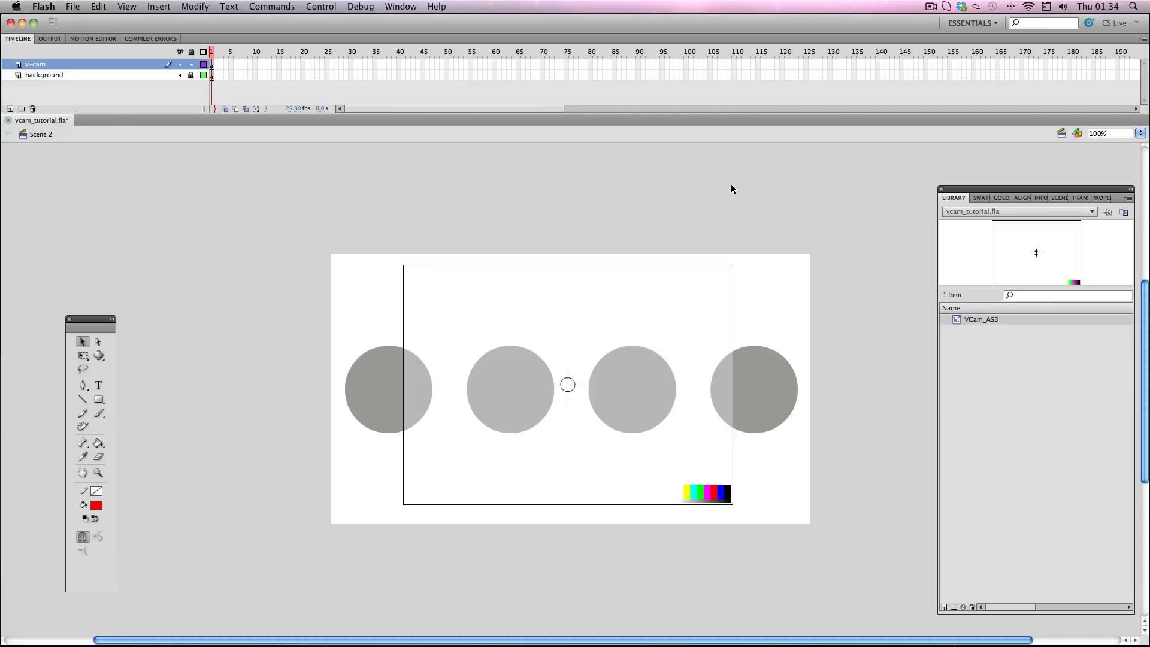
{"action": "mouse_move", "coordinate": [682, 211]}
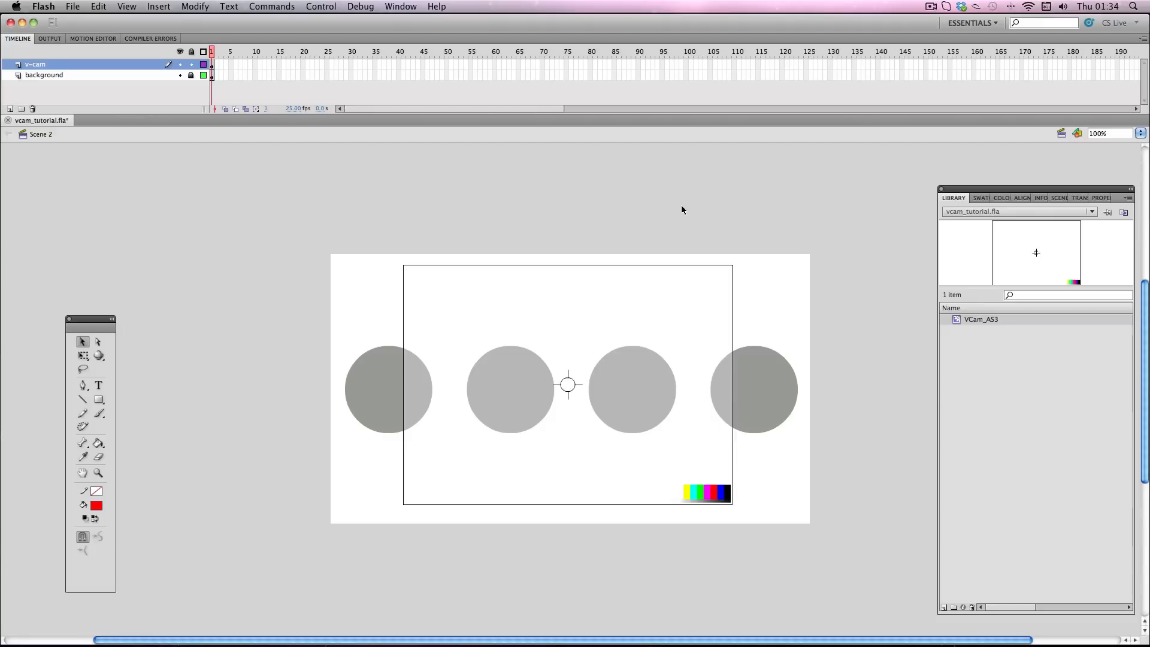
{"action": "mouse_move", "coordinate": [439, 334]}
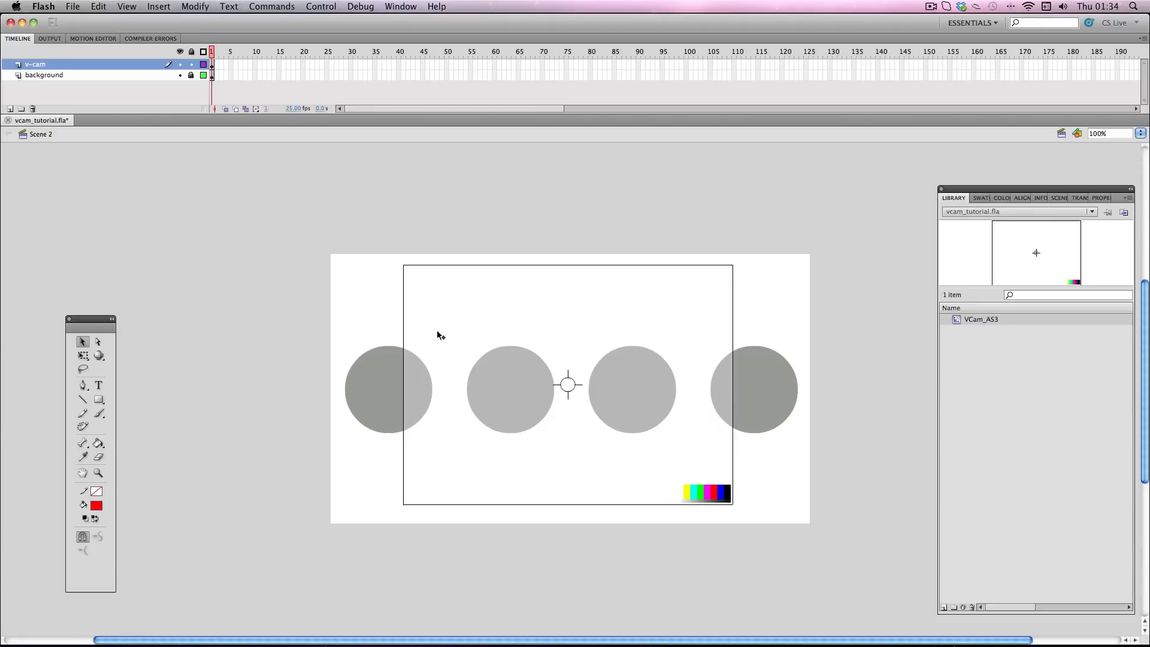
{"action": "mouse_move", "coordinate": [424, 302]}
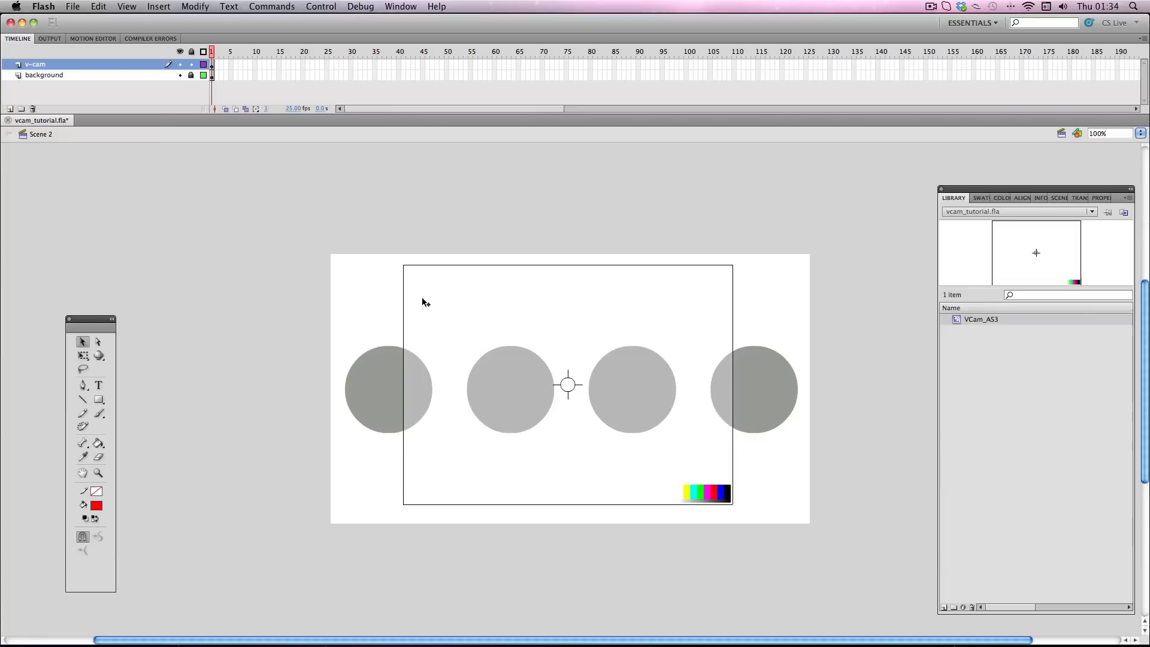
{"action": "mouse_move", "coordinate": [317, 527]}
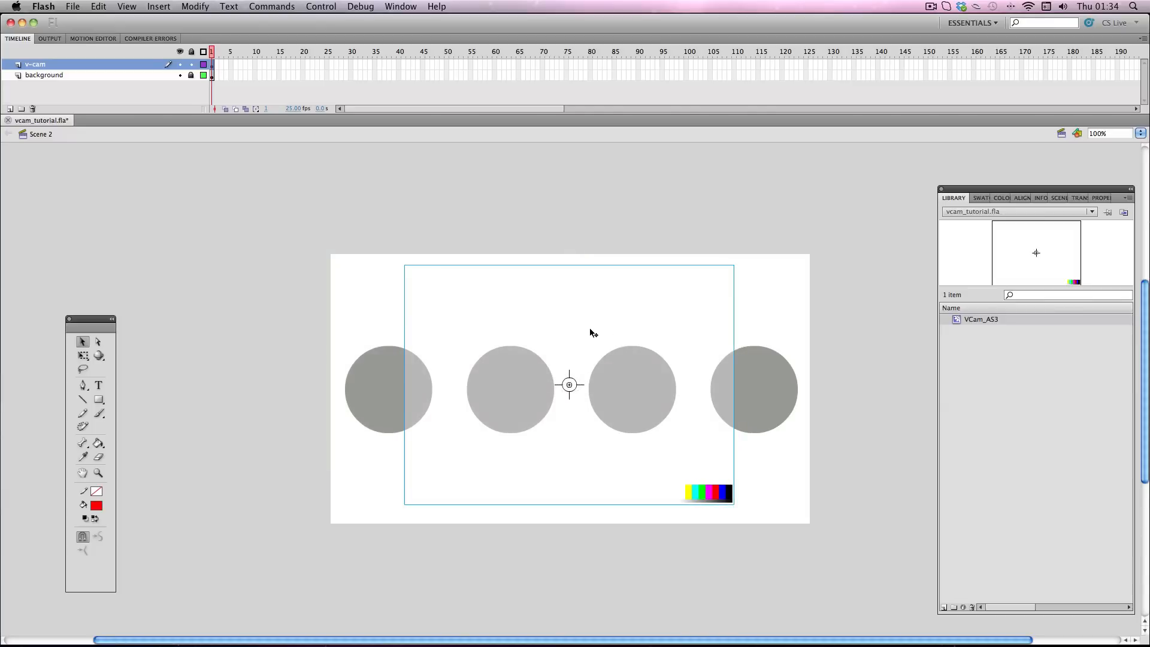
{"action": "mouse_move", "coordinate": [411, 272]}
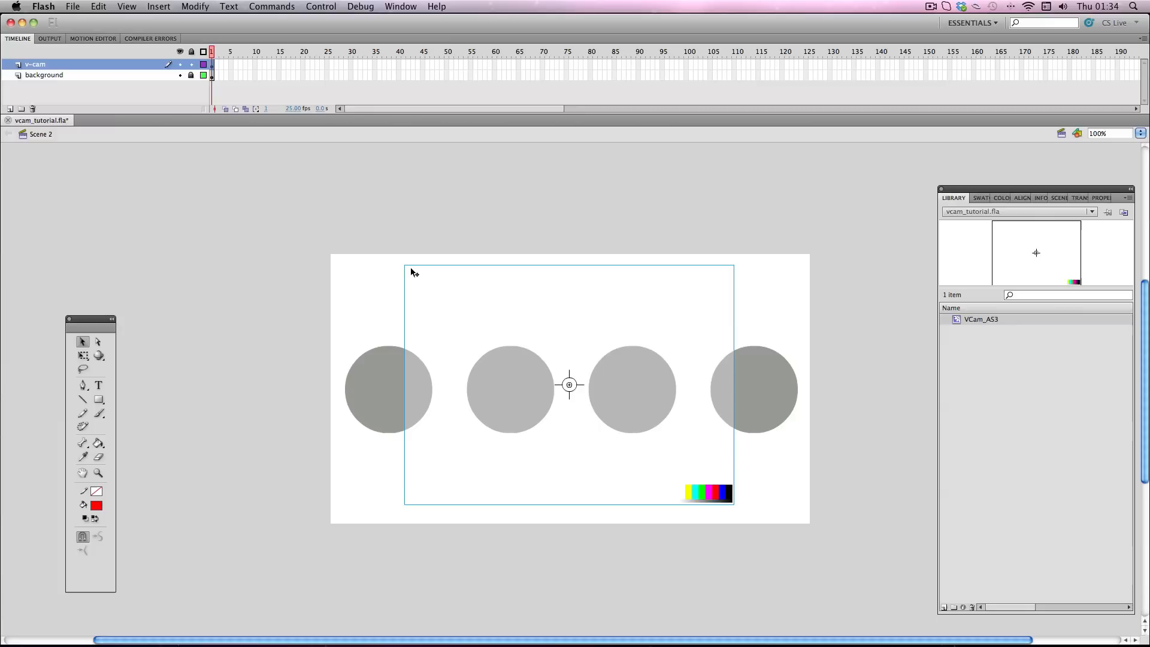
{"action": "mouse_move", "coordinate": [494, 509]}
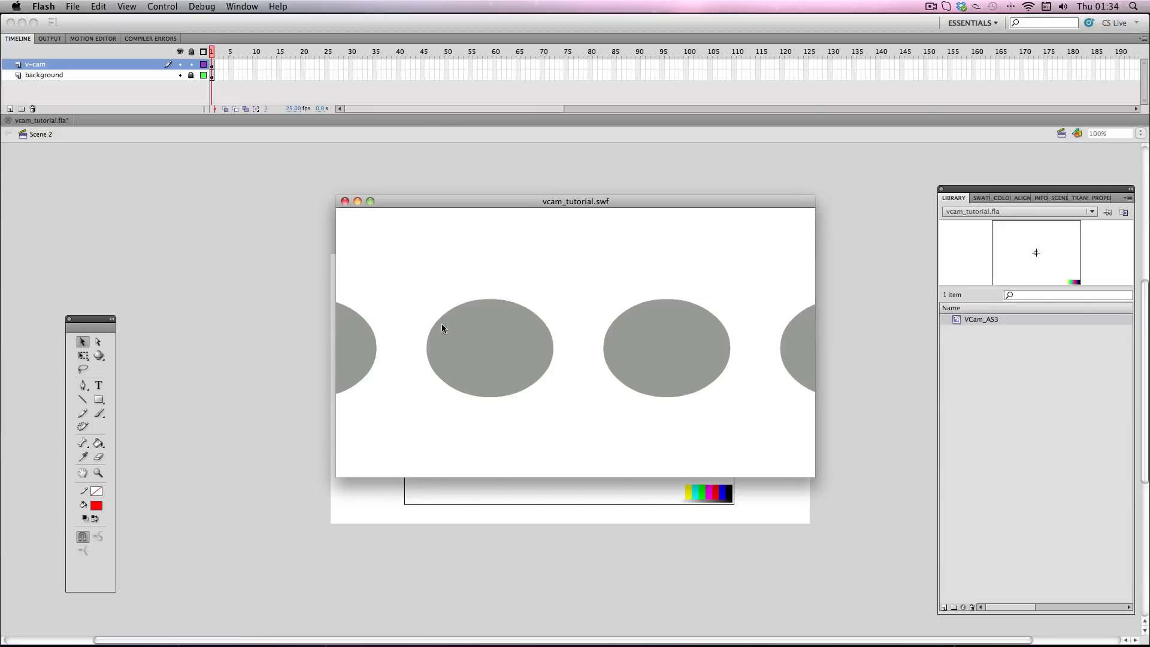
{"action": "left_click", "coordinate": [345, 201]}
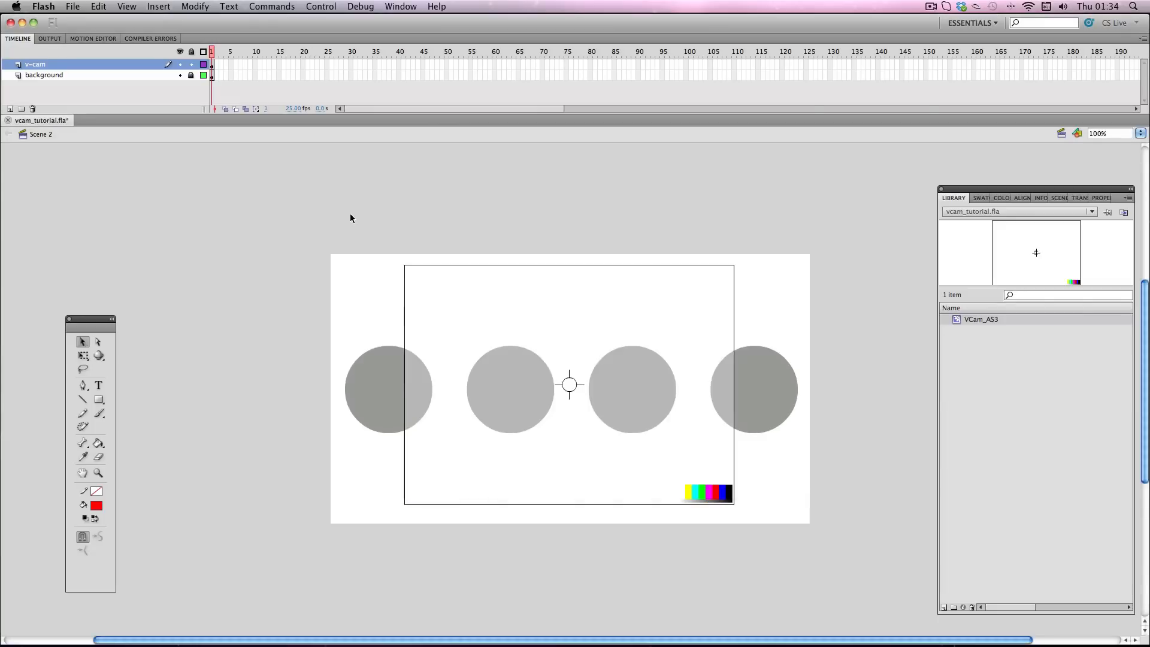
{"action": "mouse_move", "coordinate": [511, 327]}
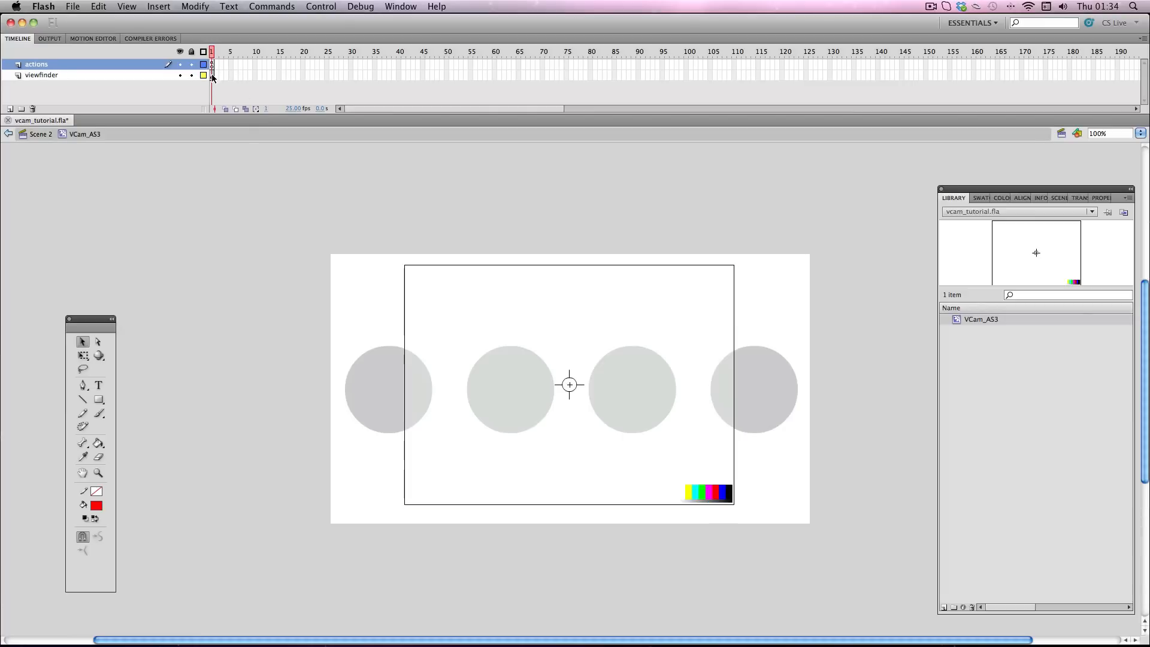
Select the whole viewfinder artwork and bring up the Align options to fit it to the stage
{"action": "left_click", "coordinate": [42, 74]}
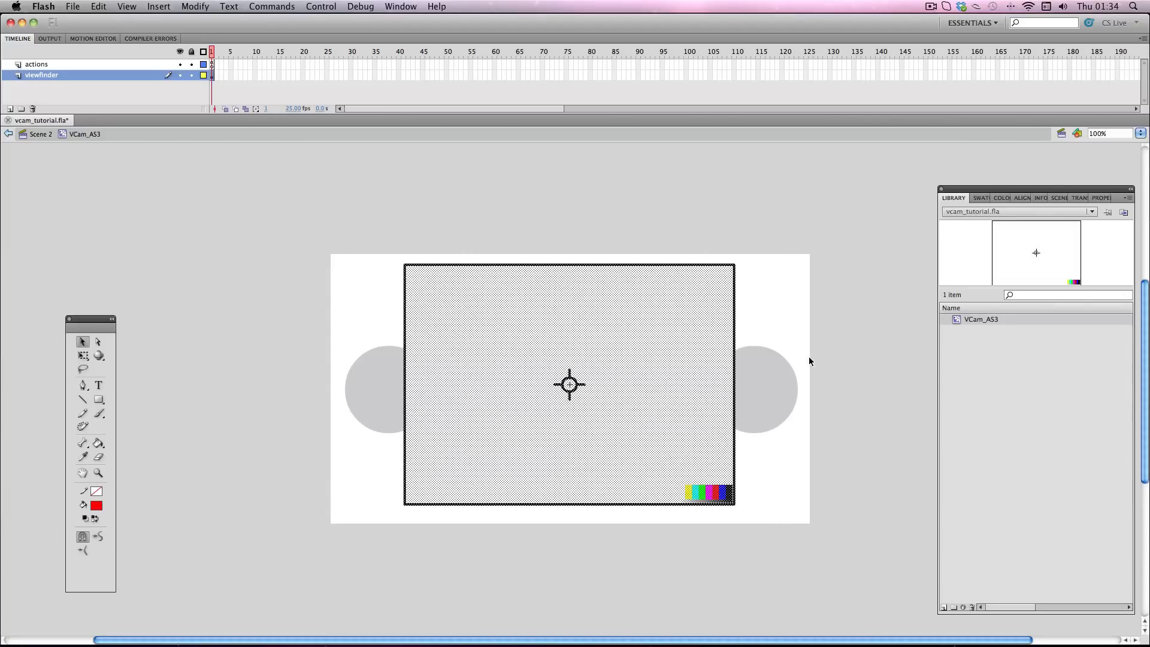
{"action": "left_click", "coordinate": [569, 383]}
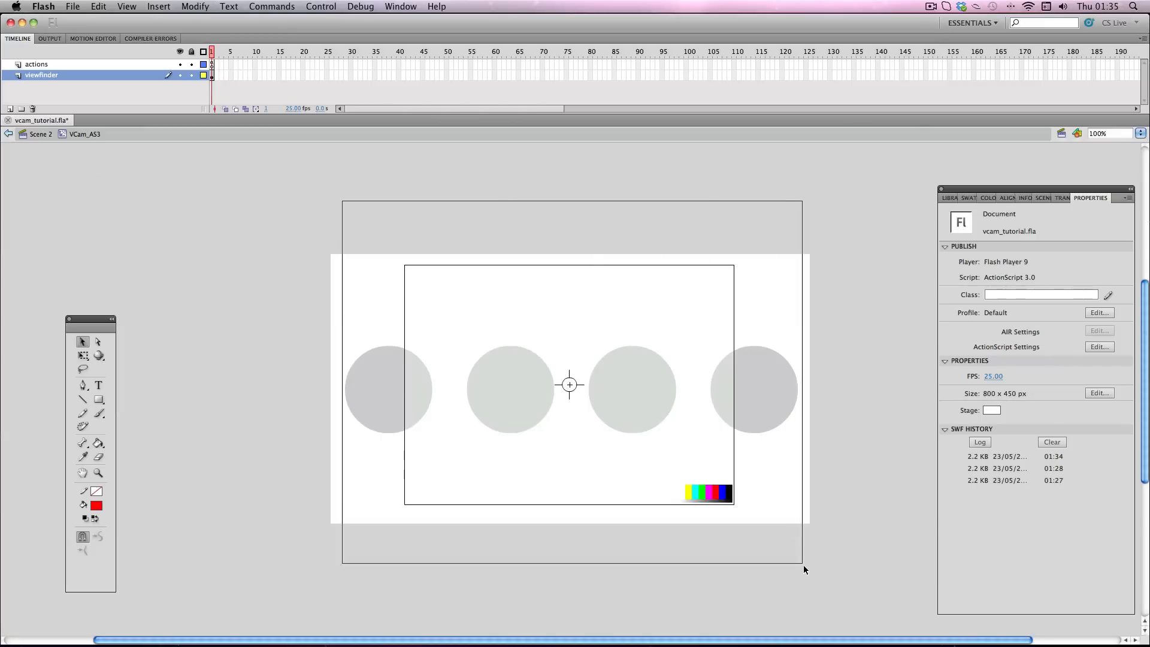
{"action": "left_click", "coordinate": [569, 385]}
{"action": "type", "text": "450"}
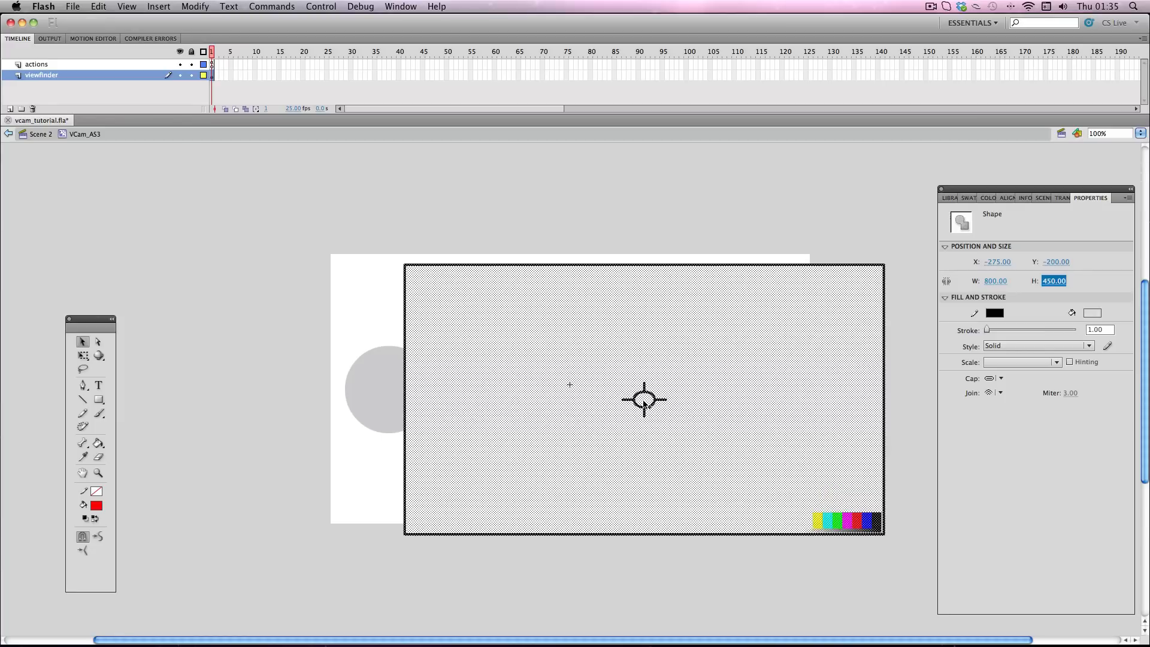
{"action": "mouse_move", "coordinate": [1036, 213]}
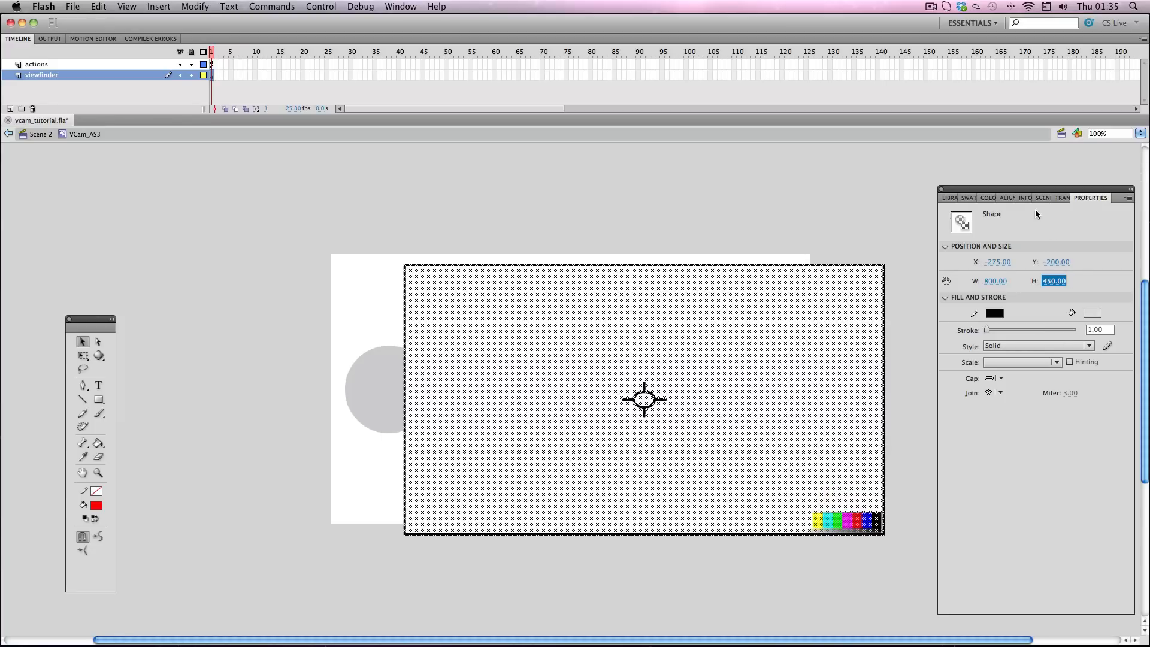
{"action": "left_click", "coordinate": [1014, 198]}
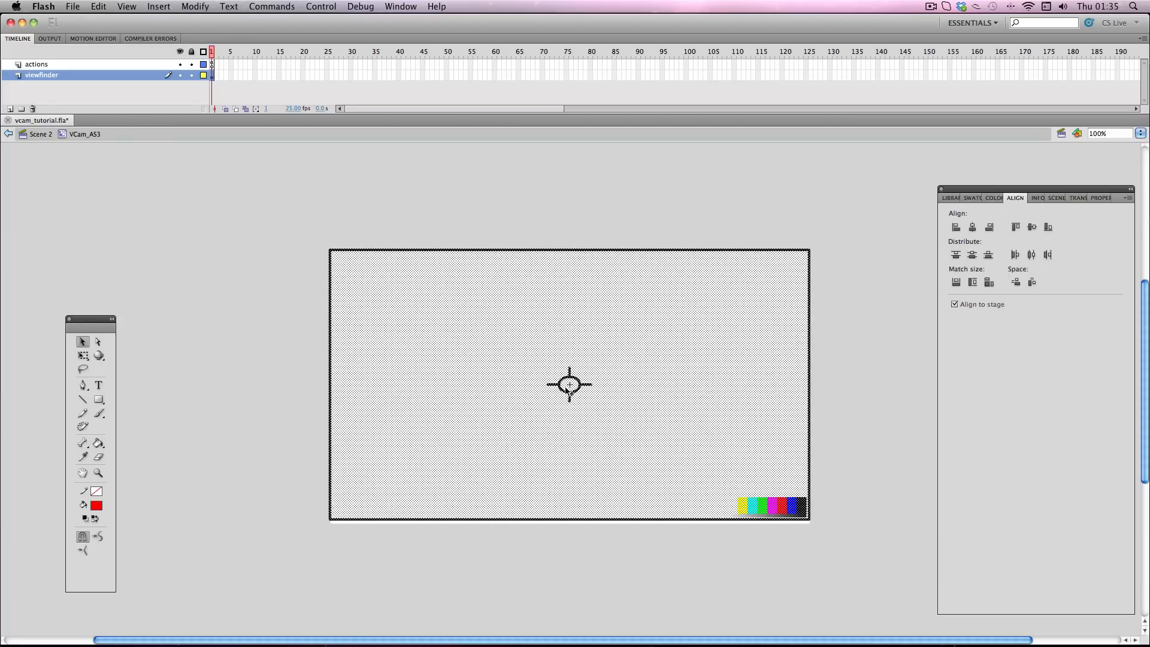
{"action": "mouse_move", "coordinate": [526, 195]}
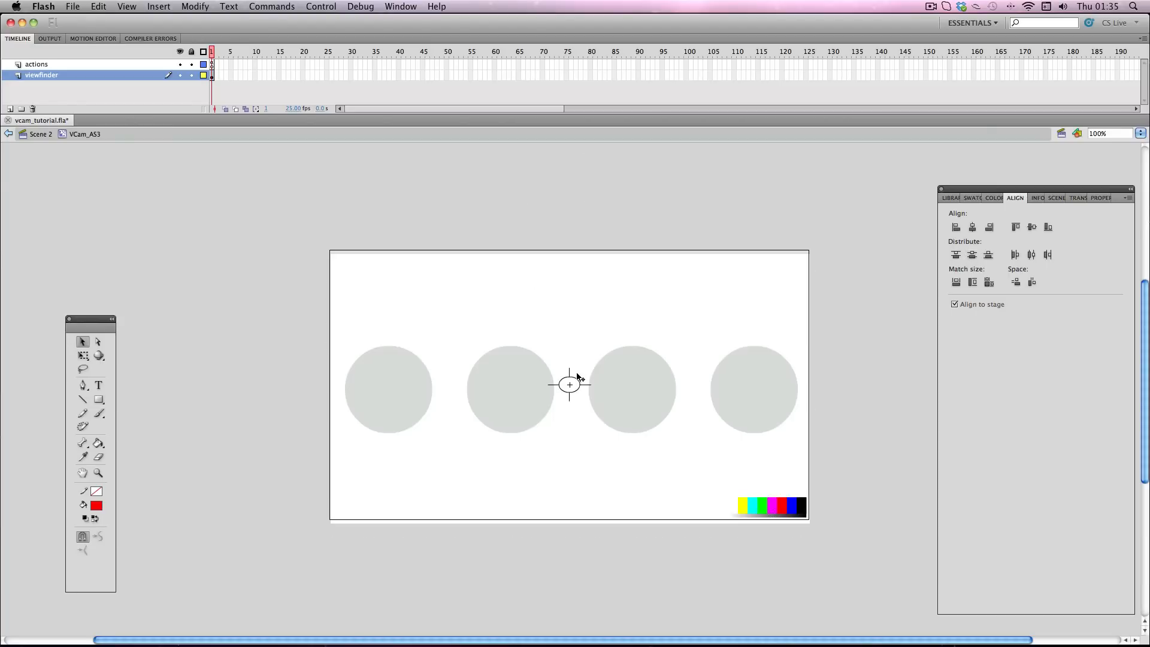
{"action": "mouse_move", "coordinate": [550, 404]}
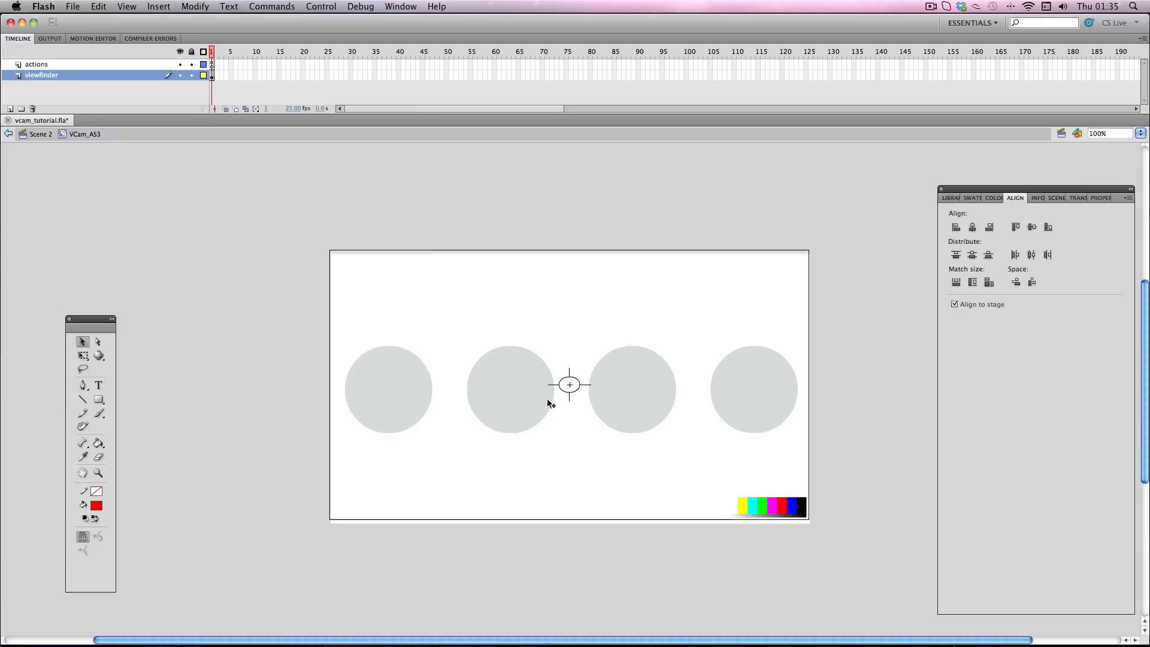
{"action": "mouse_move", "coordinate": [781, 505]}
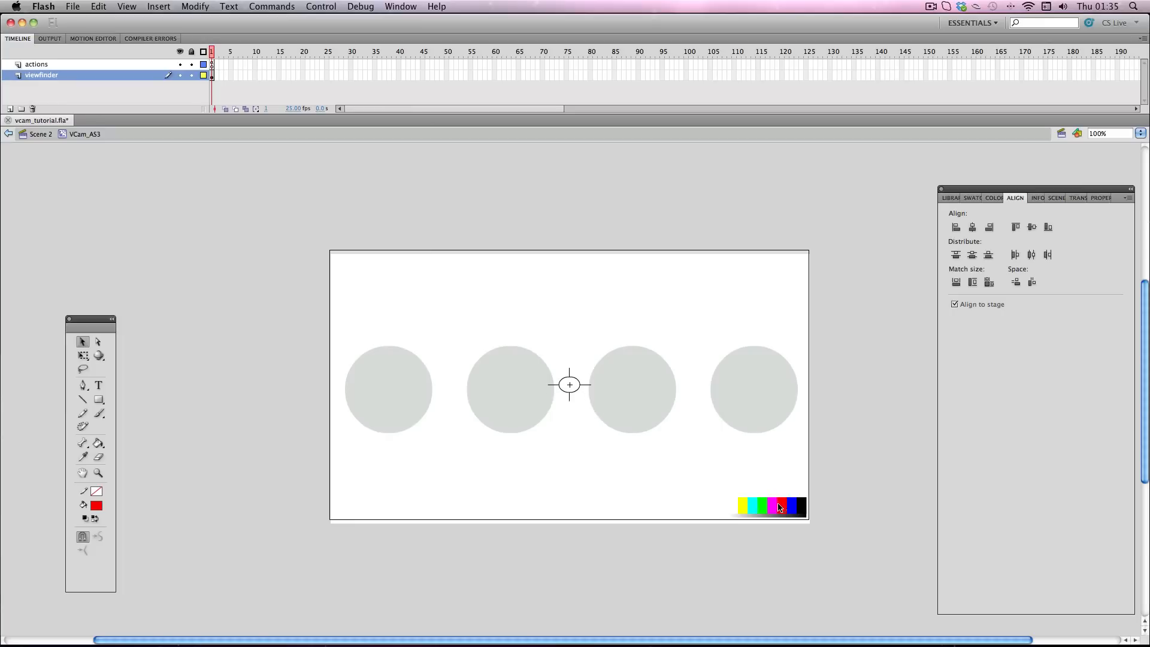
{"action": "mouse_move", "coordinate": [736, 508]}
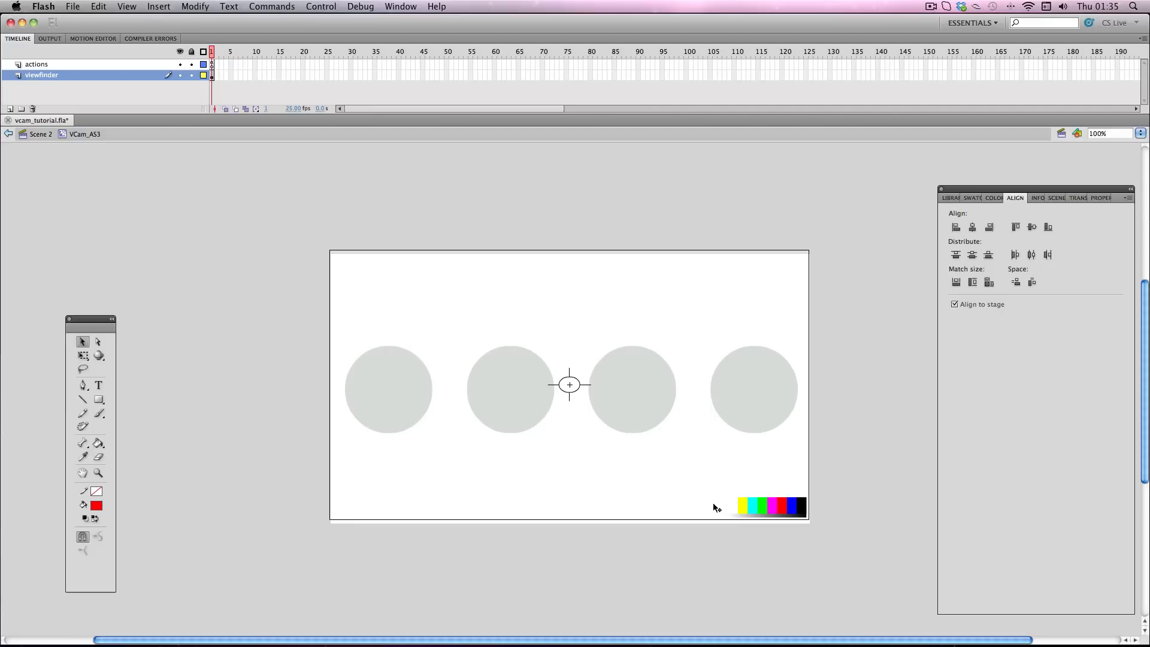
{"action": "mouse_move", "coordinate": [396, 406]}
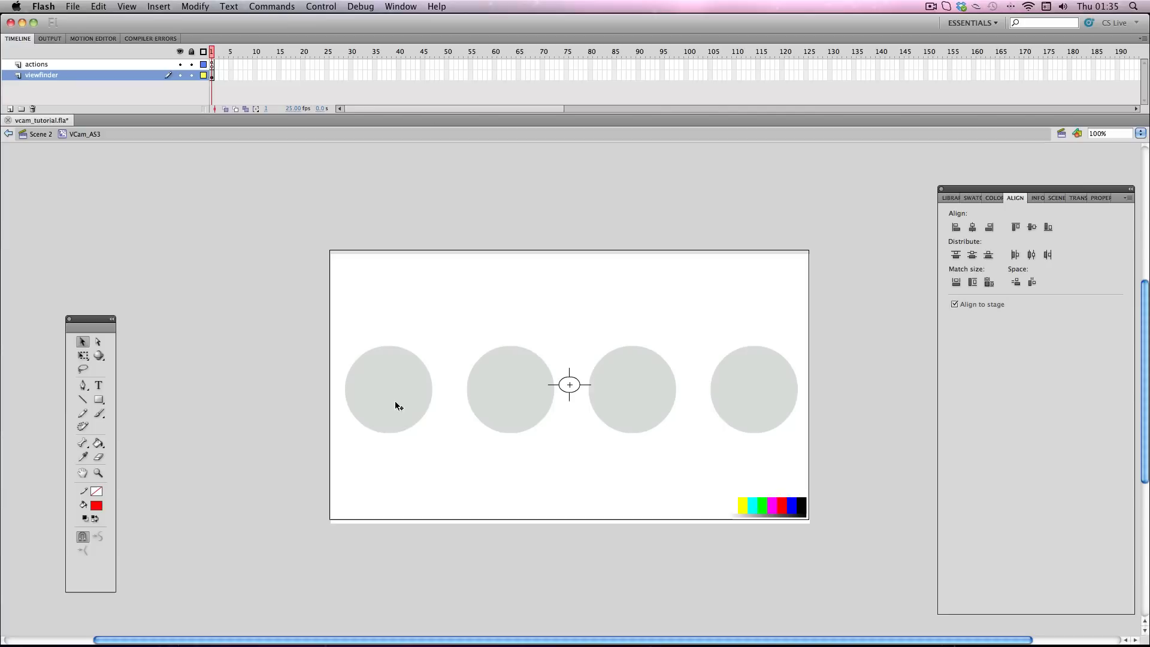
{"action": "mouse_move", "coordinate": [408, 274]}
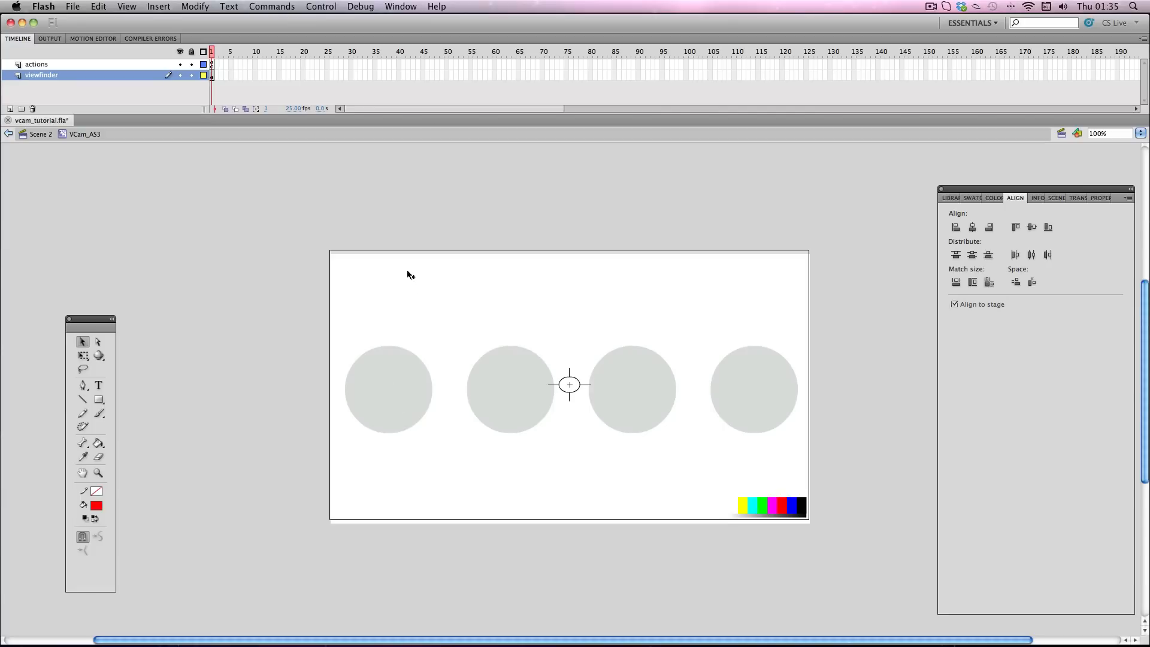
{"action": "mouse_move", "coordinate": [466, 331]}
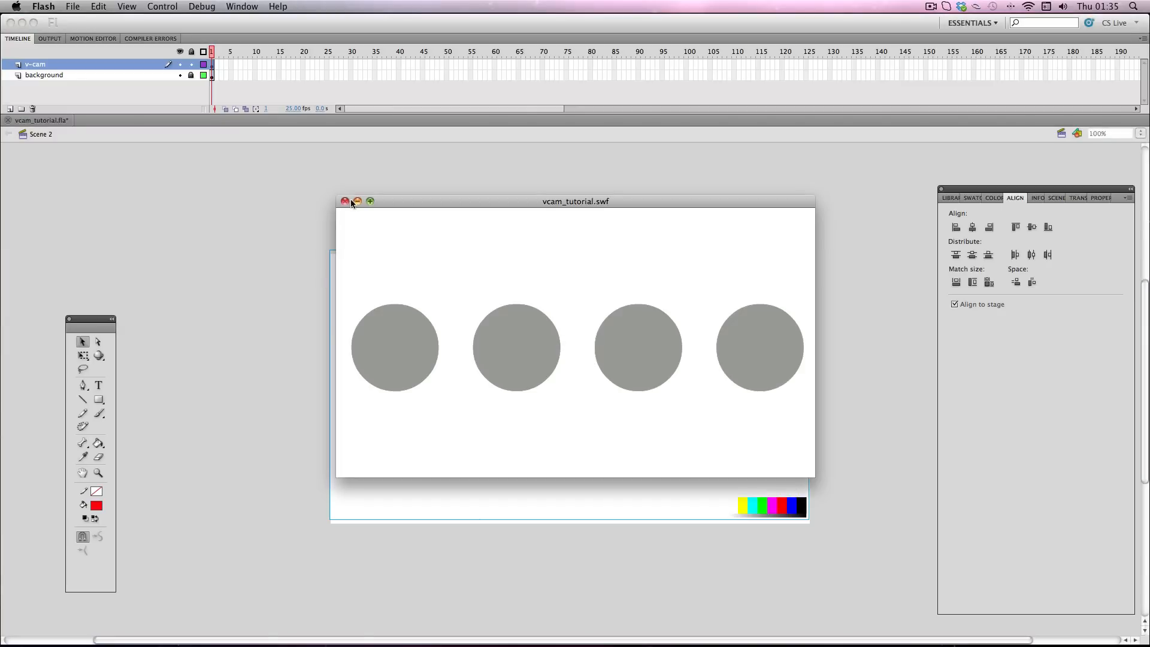
Close the test movie of the grey circles and return to Scene 2's timeline
{"action": "left_click", "coordinate": [345, 202]}
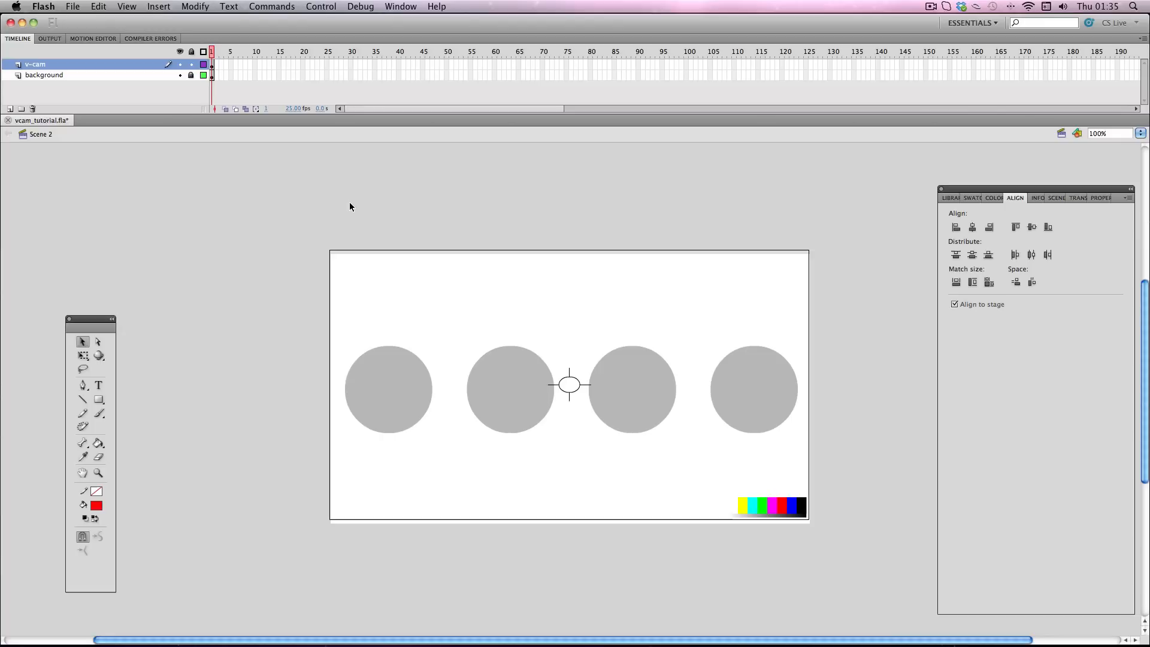
{"action": "mouse_move", "coordinate": [386, 207]}
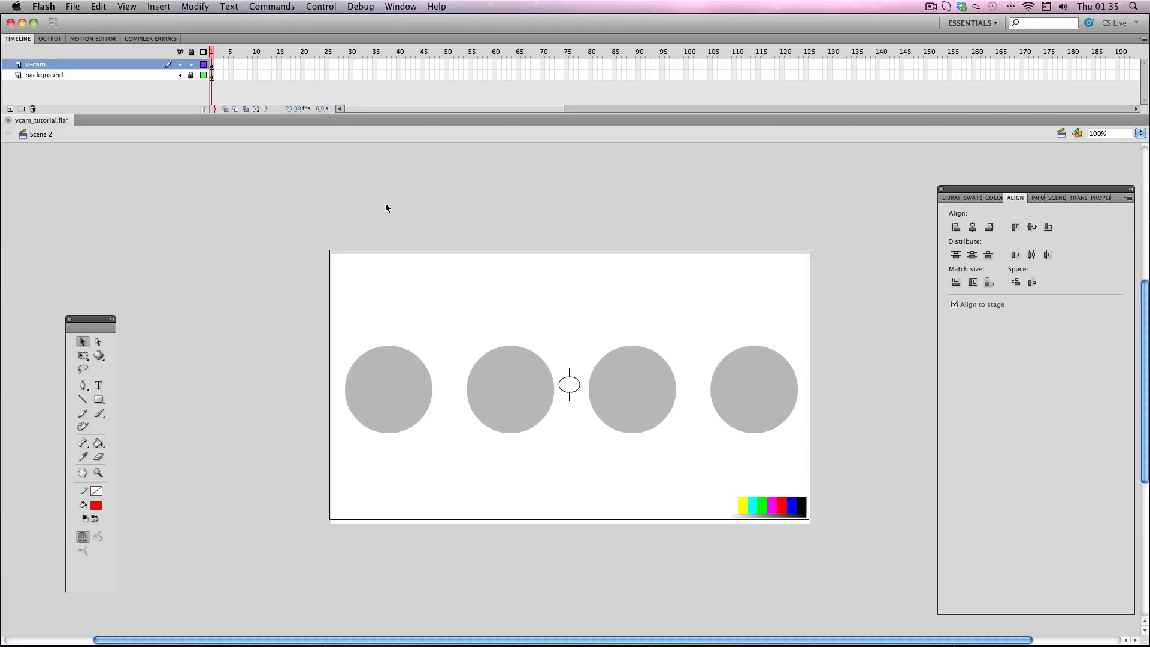
{"action": "mouse_move", "coordinate": [227, 52]}
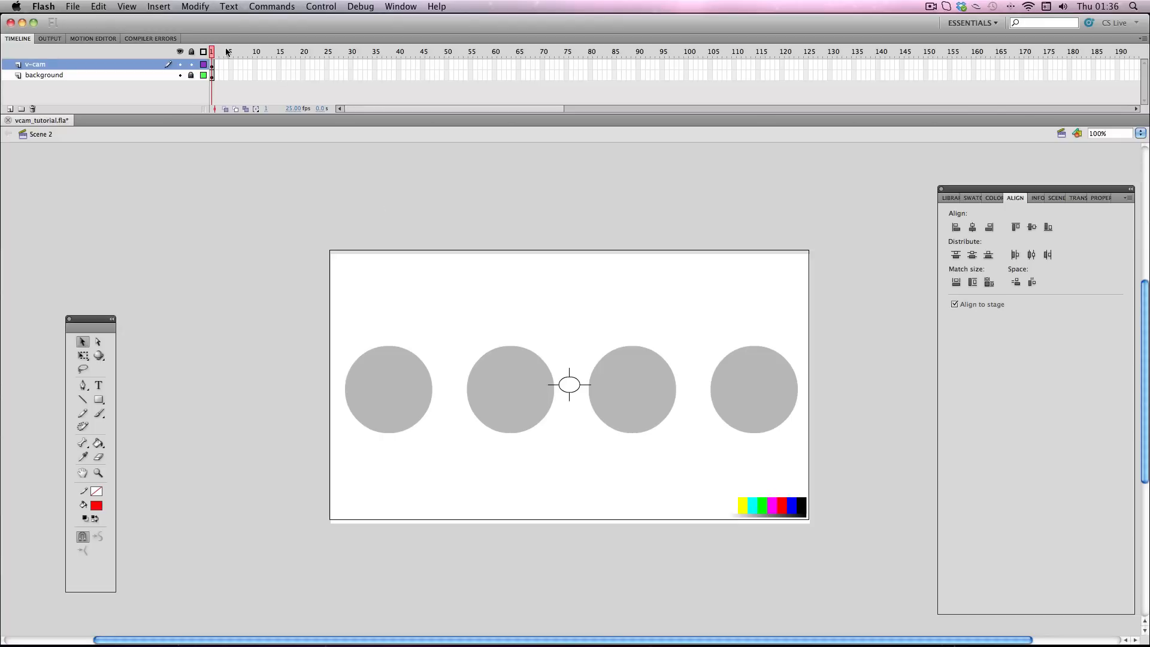
{"action": "left_click", "coordinate": [44, 74]}
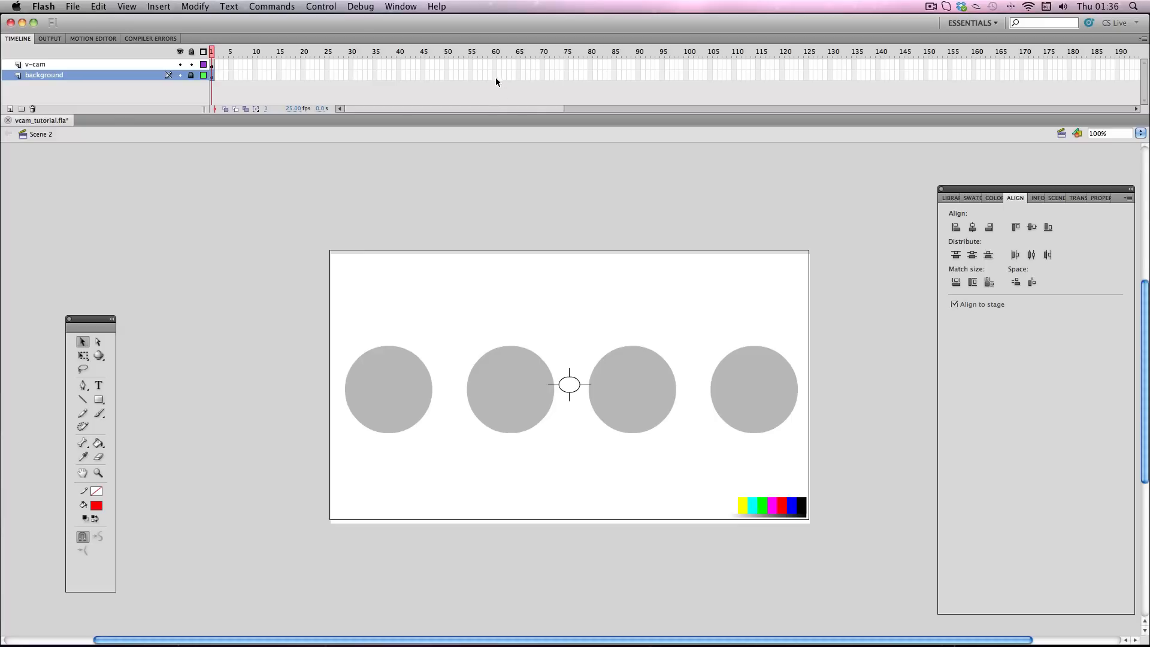
Insert frames at frame 60 on both the background and v-cam layers
{"action": "right_click", "coordinate": [495, 75]}
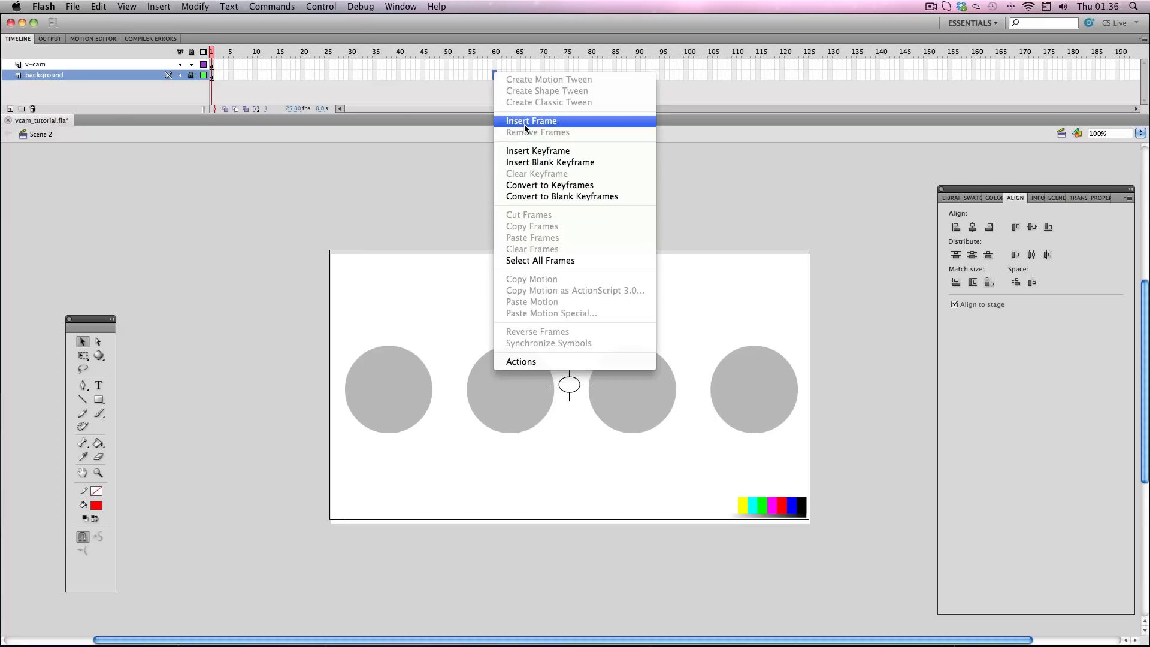
{"action": "left_click", "coordinate": [531, 119]}
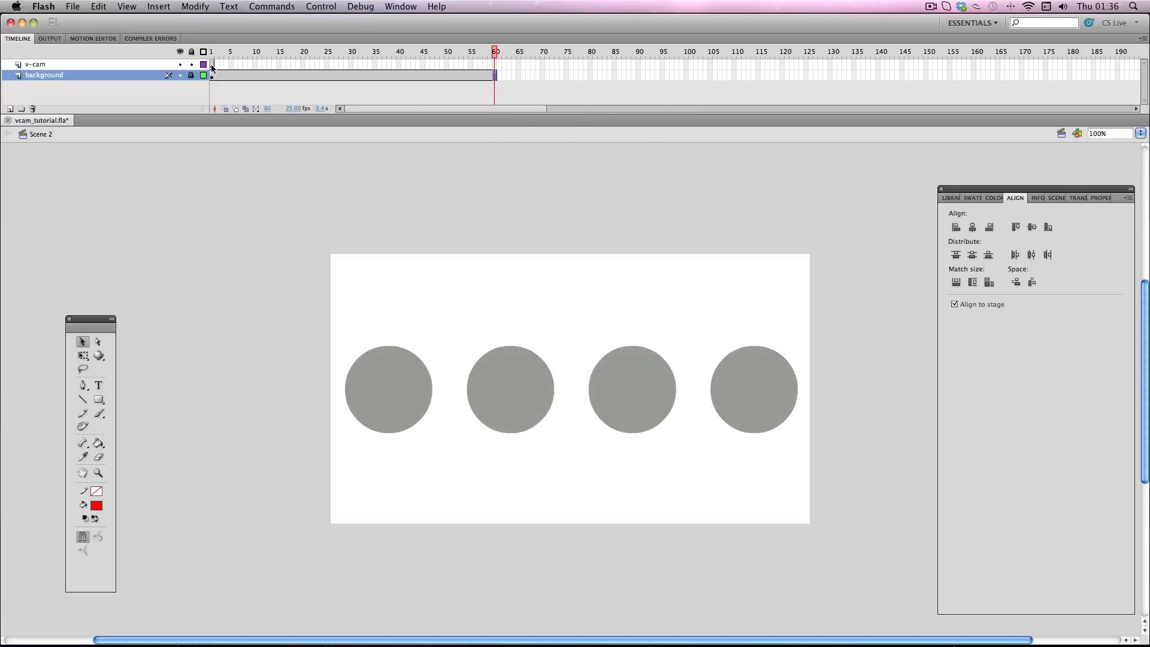
{"action": "right_click", "coordinate": [212, 64]}
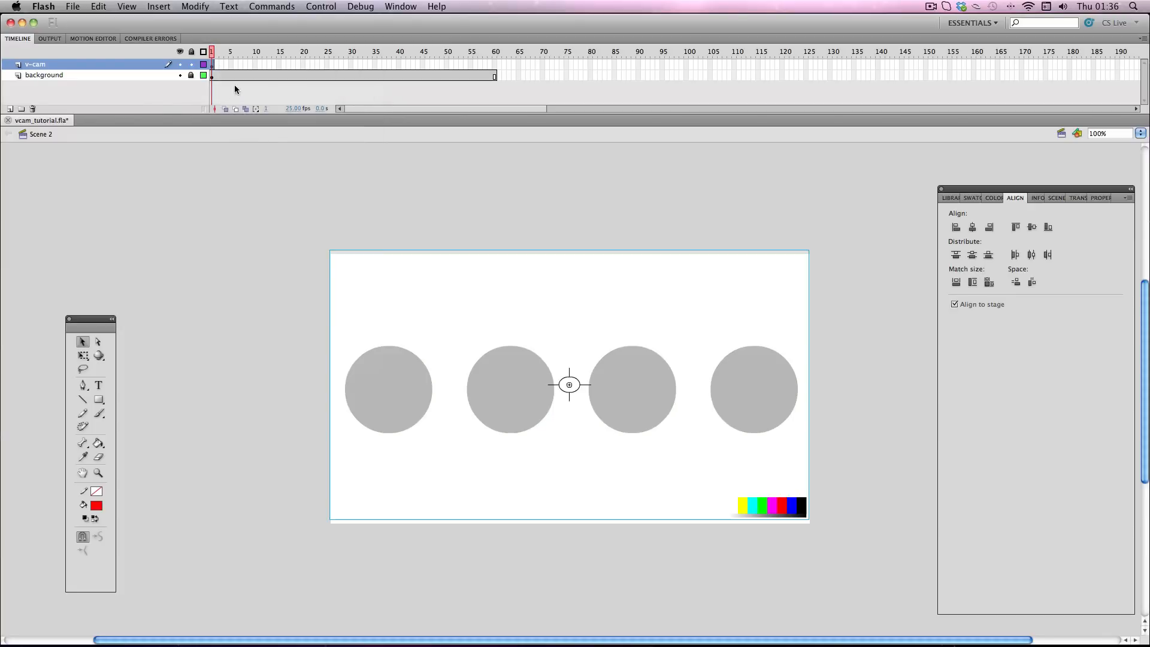
{"action": "right_click", "coordinate": [495, 76]}
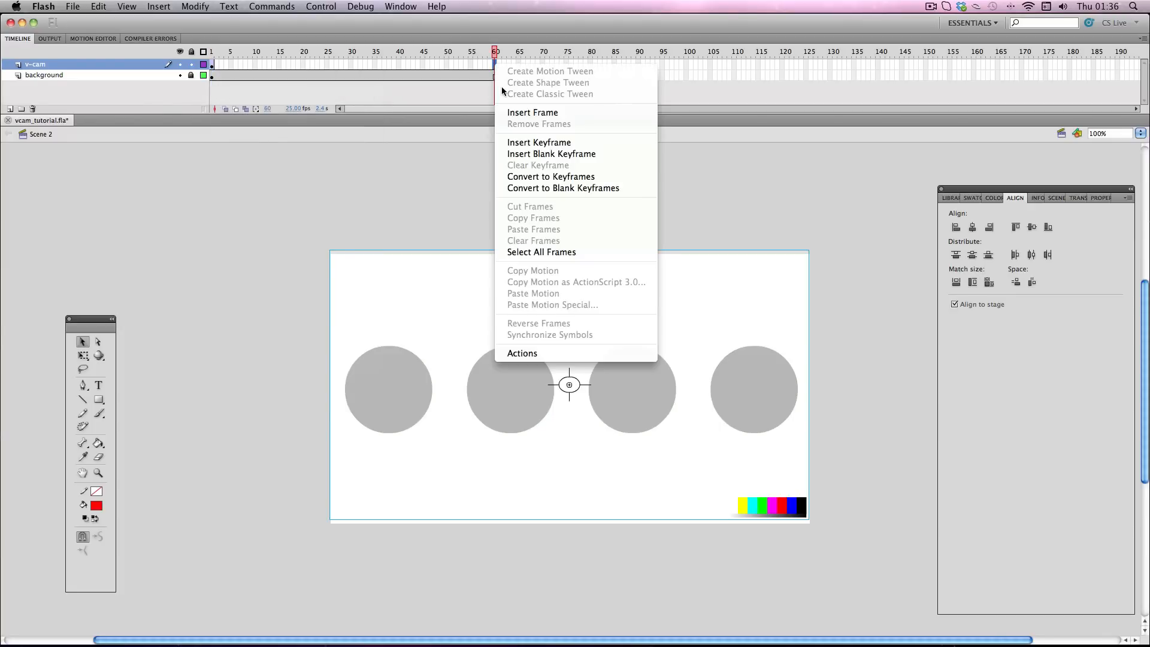
{"action": "left_click", "coordinate": [538, 124]}
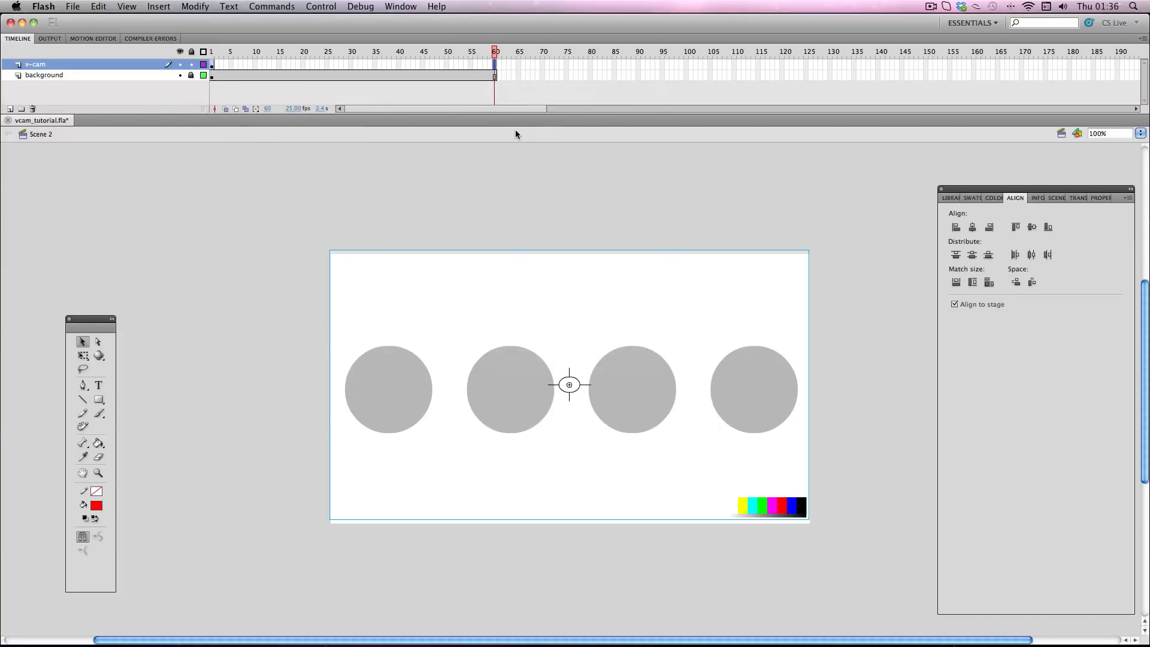
{"action": "left_click", "coordinate": [329, 51]}
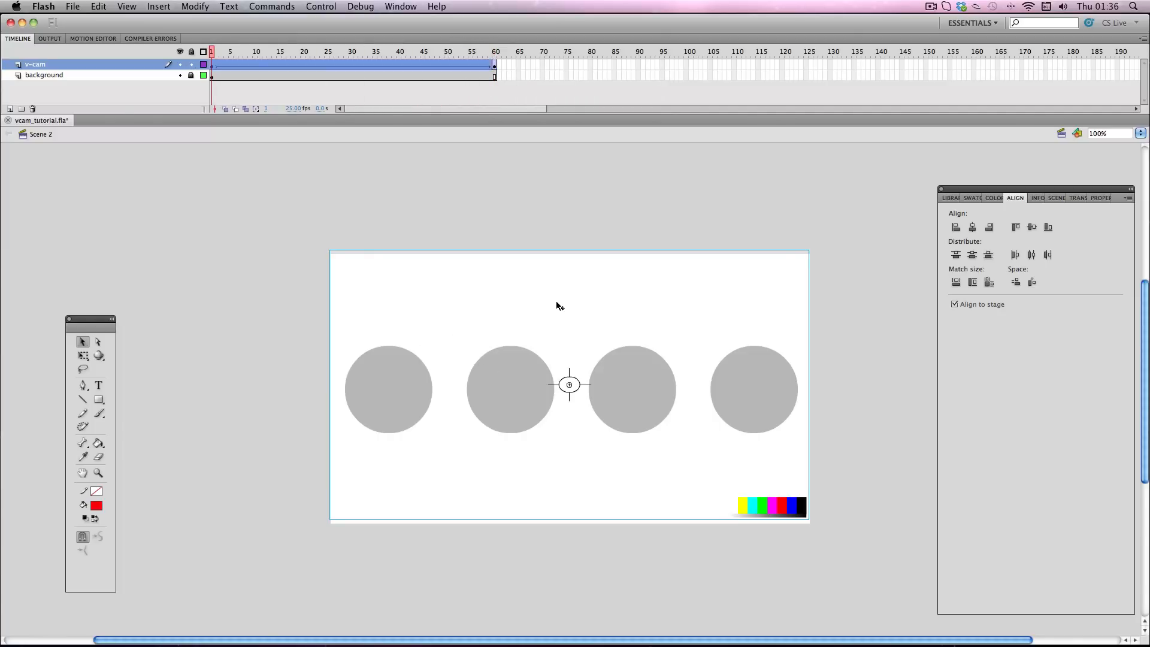
Free Transform the VCam to a close-up at frame 1 and check its size across the tween
{"action": "right_click", "coordinate": [568, 385]}
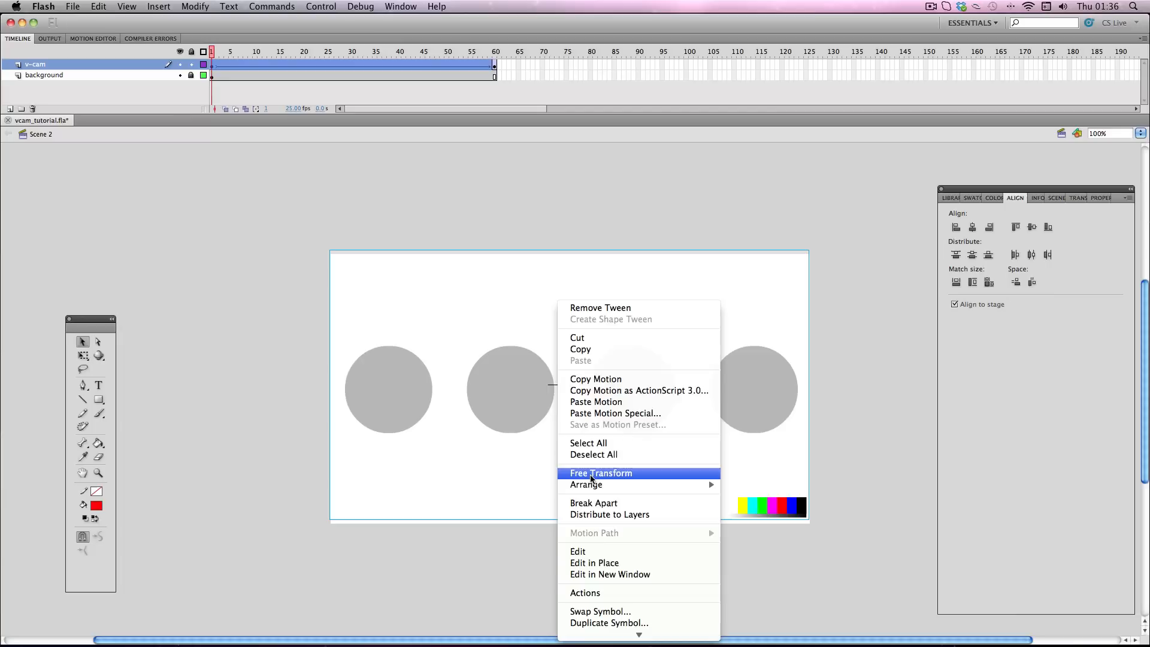
{"action": "left_click", "coordinate": [600, 471]}
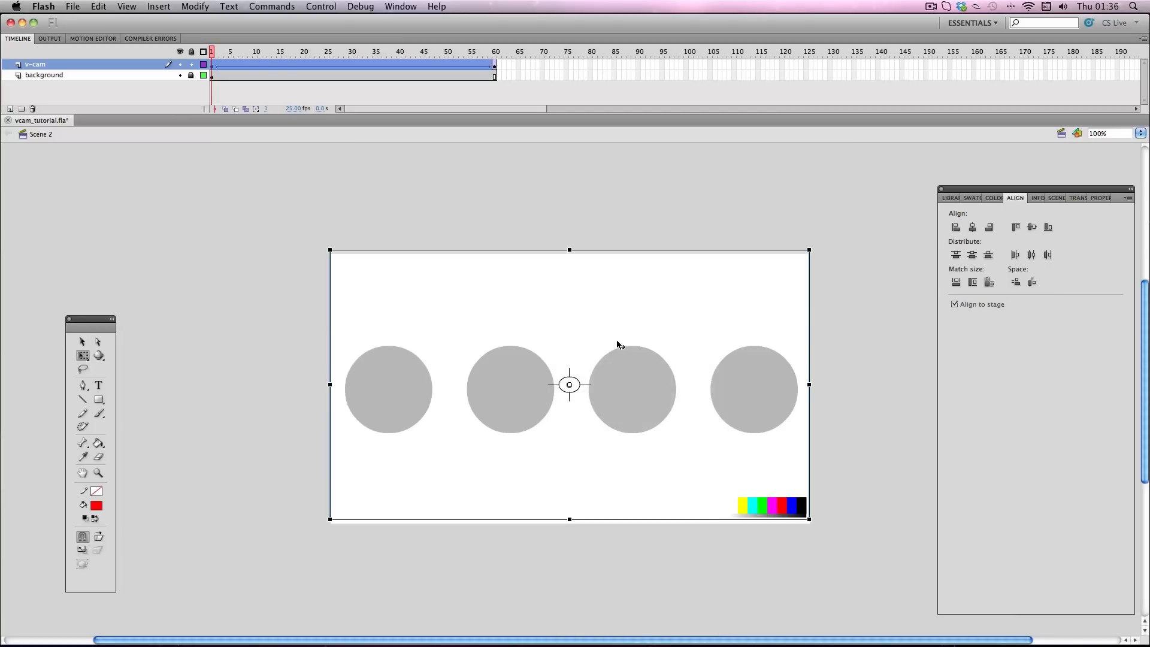
{"action": "mouse_move", "coordinate": [683, 295]}
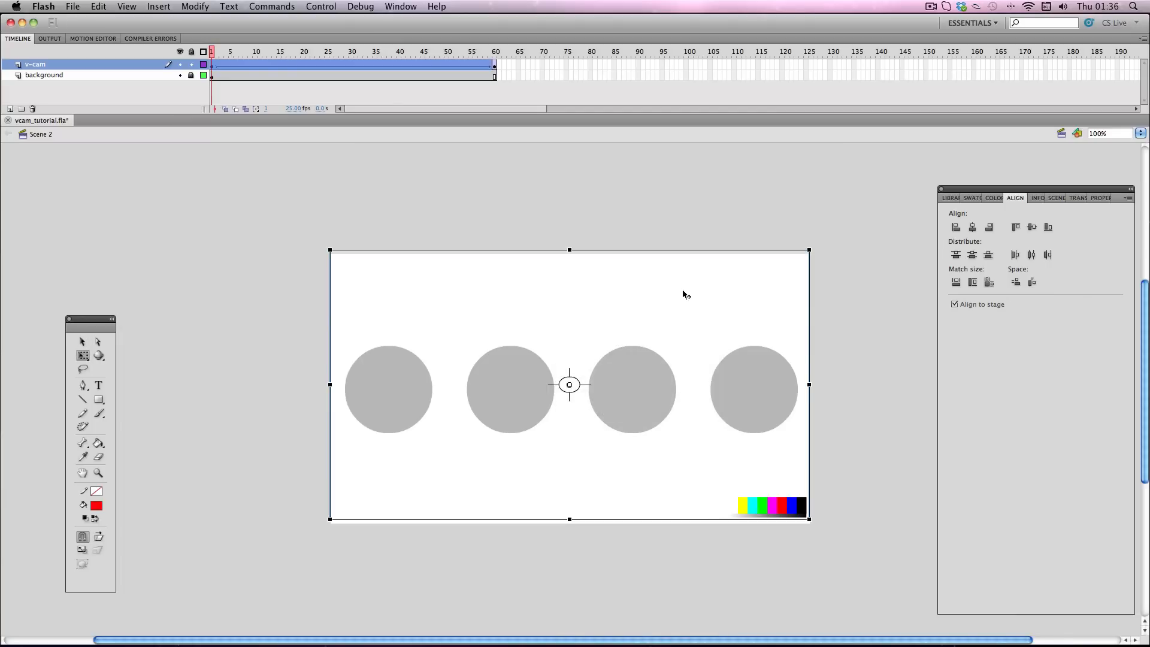
{"action": "mouse_move", "coordinate": [783, 278]}
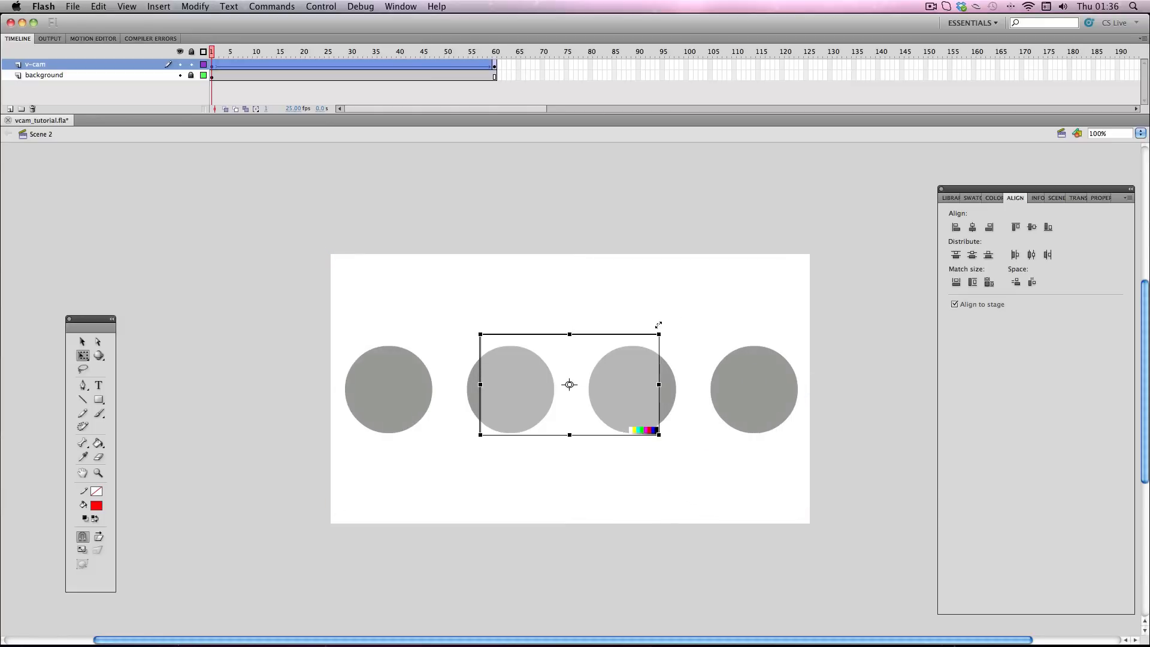
{"action": "left_click", "coordinate": [455, 52]}
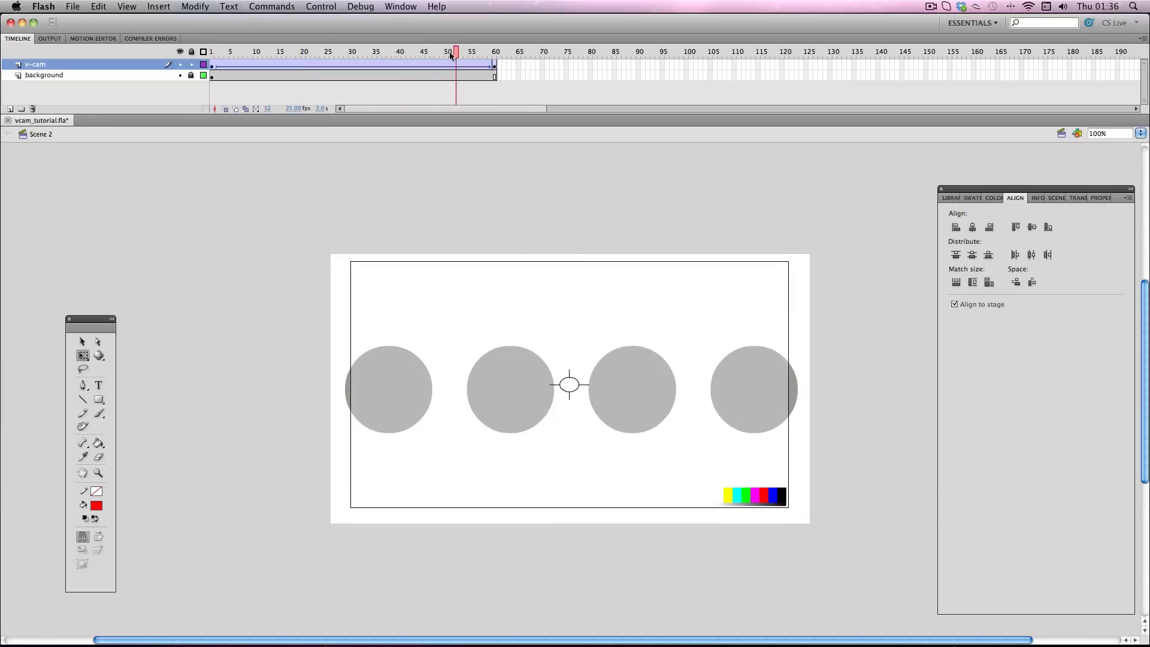
{"action": "left_click", "coordinate": [211, 51]}
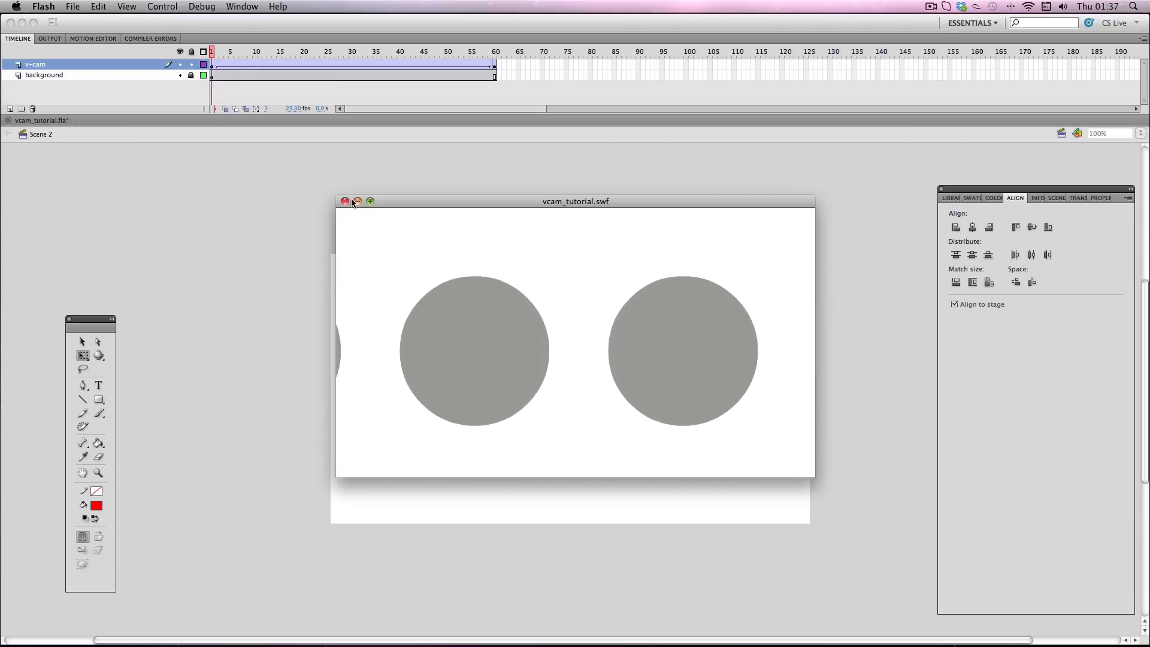
Select frame 31 of the camera tween and show its easing in the Properties panel
{"action": "left_click", "coordinate": [344, 201]}
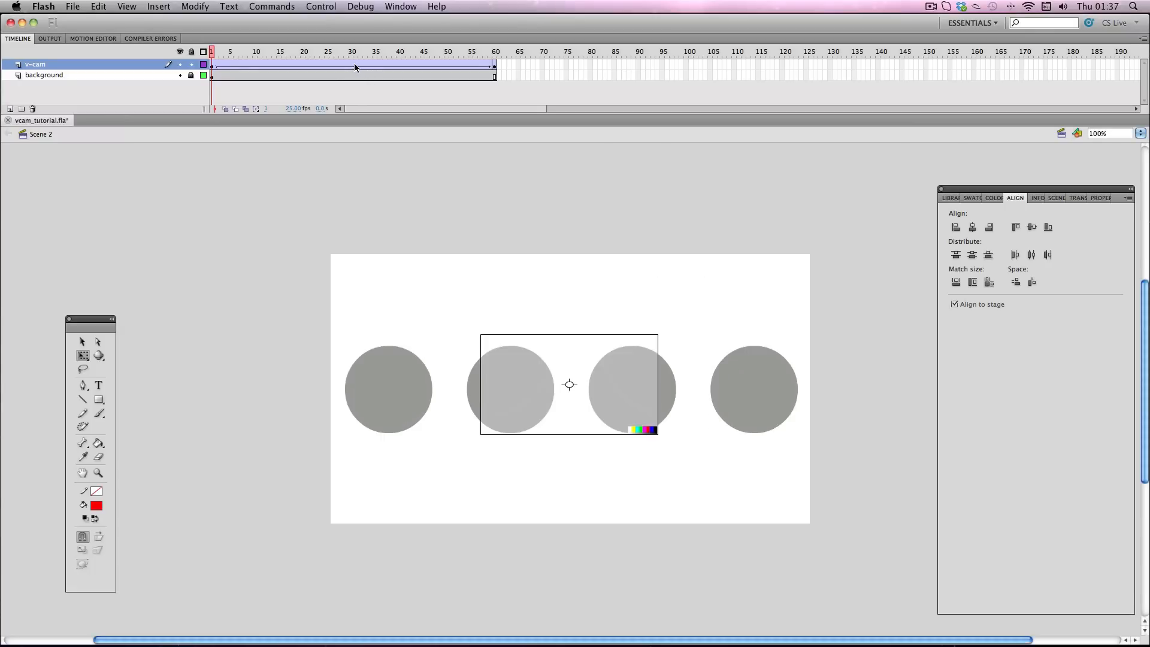
{"action": "left_click", "coordinate": [355, 52]}
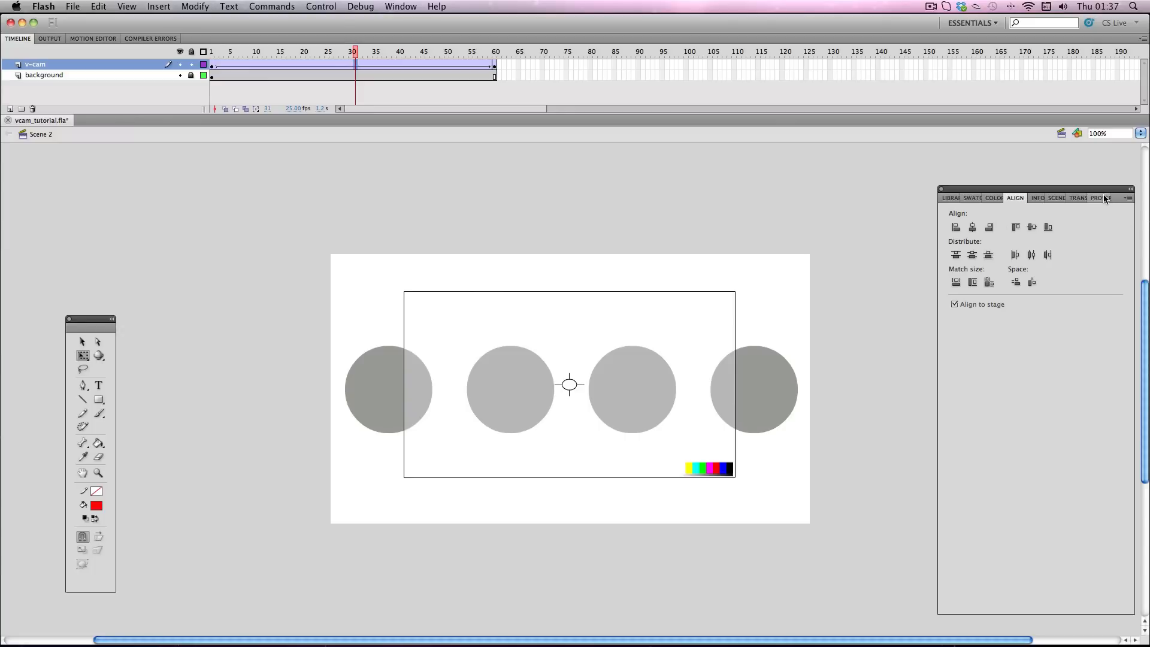
{"action": "left_click", "coordinate": [1090, 198]}
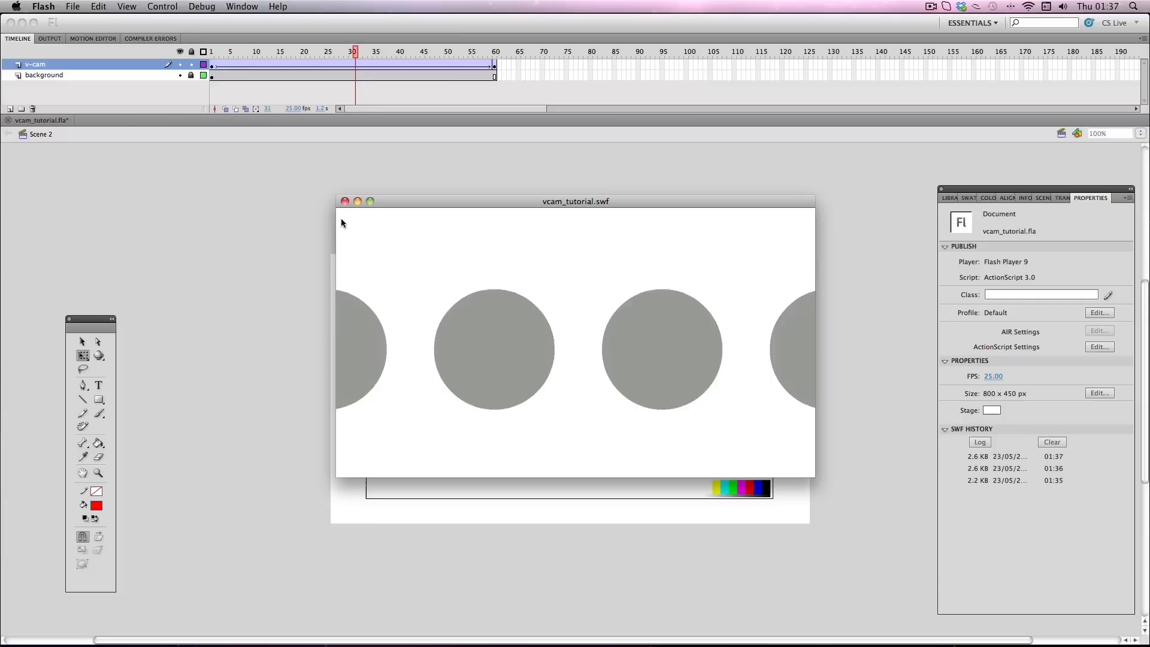
Preview the zoom with ease -100, then reselect the tween to reset ease to 0
{"action": "left_click", "coordinate": [345, 201]}
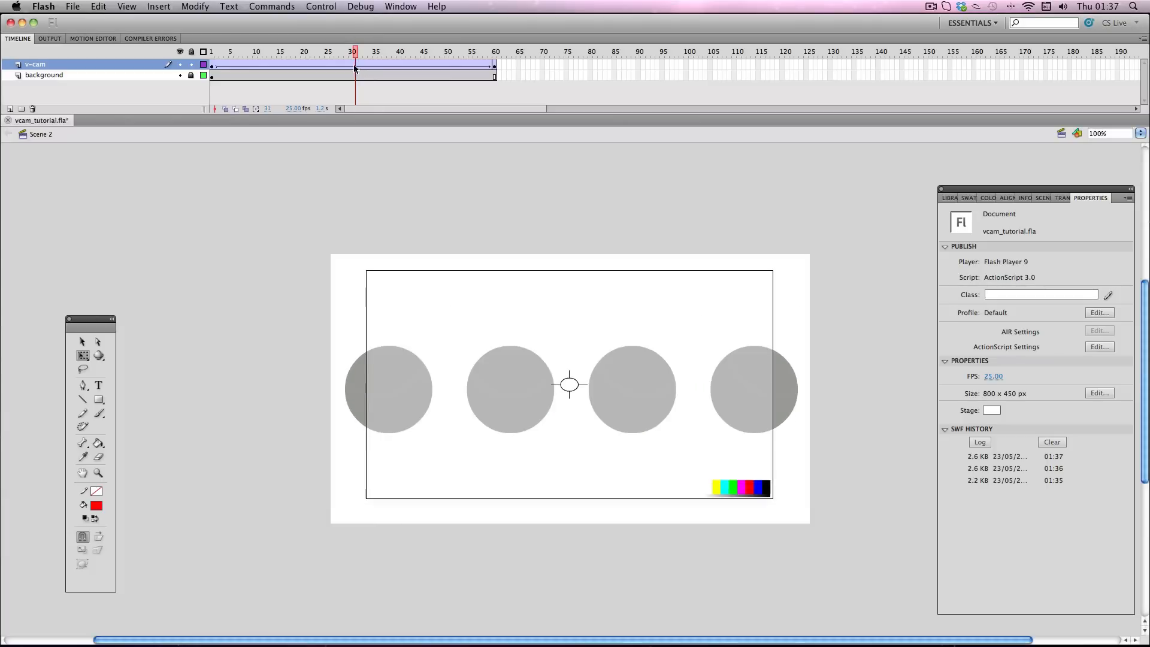
{"action": "left_click", "coordinate": [354, 64]}
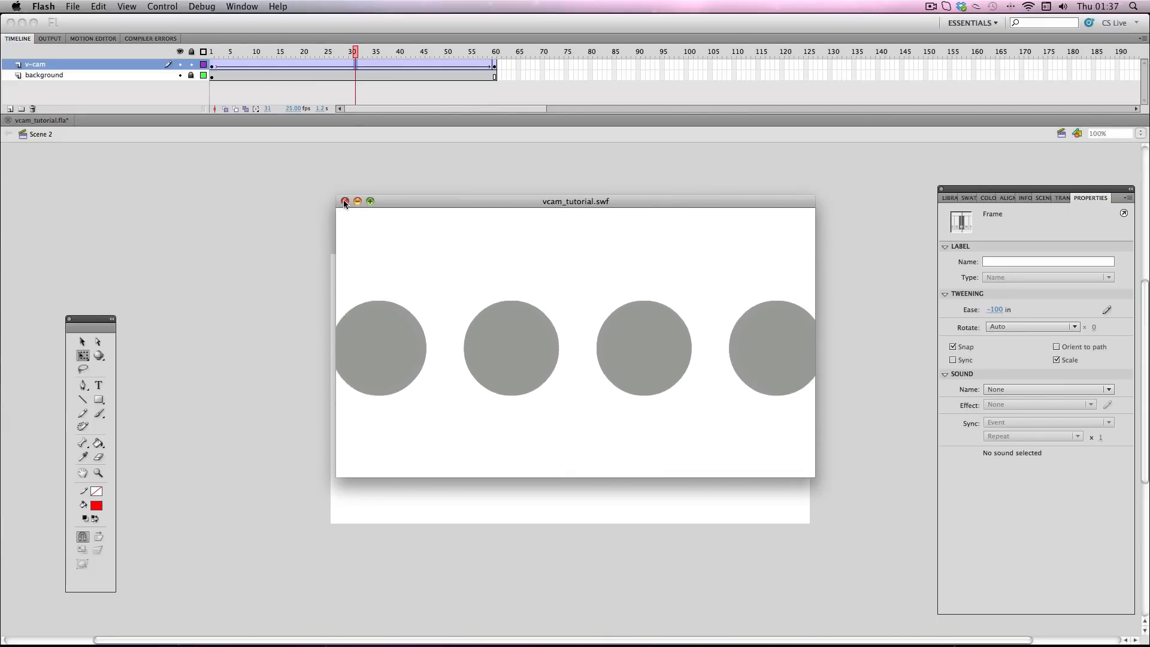
{"action": "left_click", "coordinate": [345, 203]}
{"action": "type", "text": "0"}
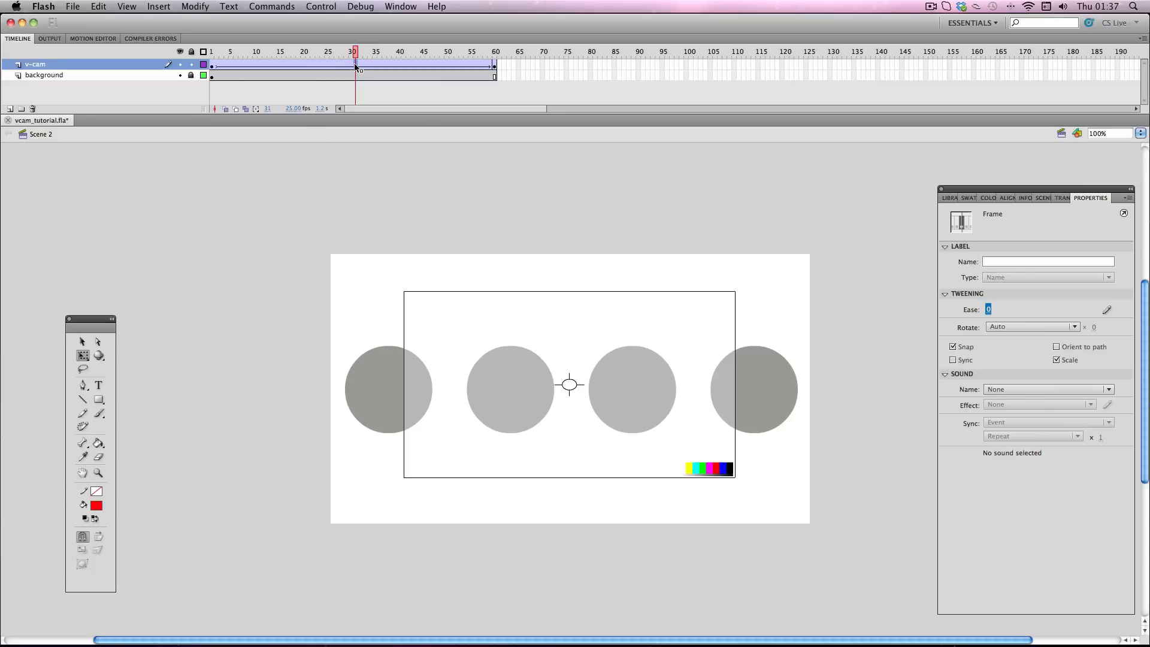
Insert a keyframe at frame 30 on v-cam and select the first half of the tween
{"action": "right_click", "coordinate": [352, 65]}
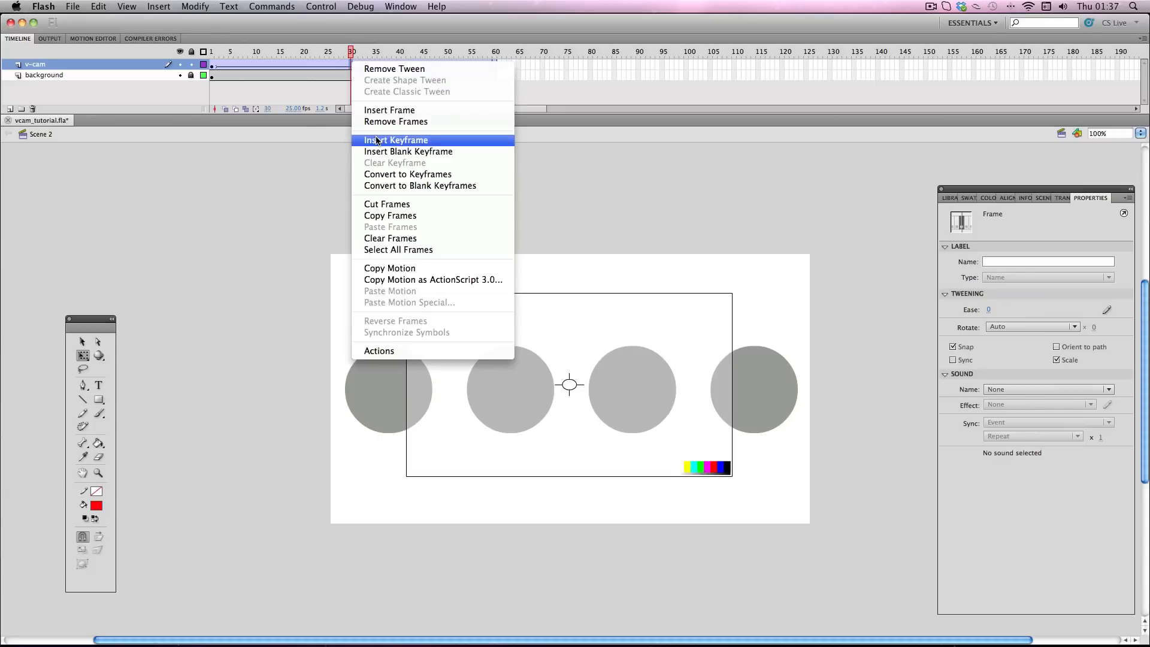
{"action": "left_click", "coordinate": [395, 140]}
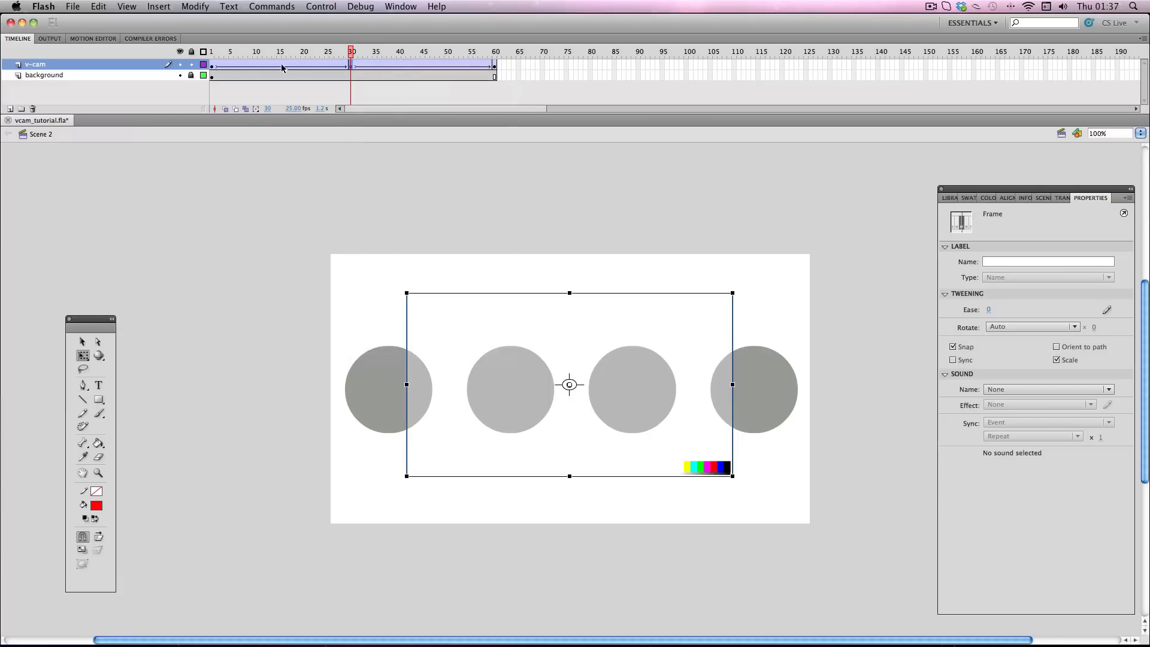
{"action": "left_click", "coordinate": [279, 52]}
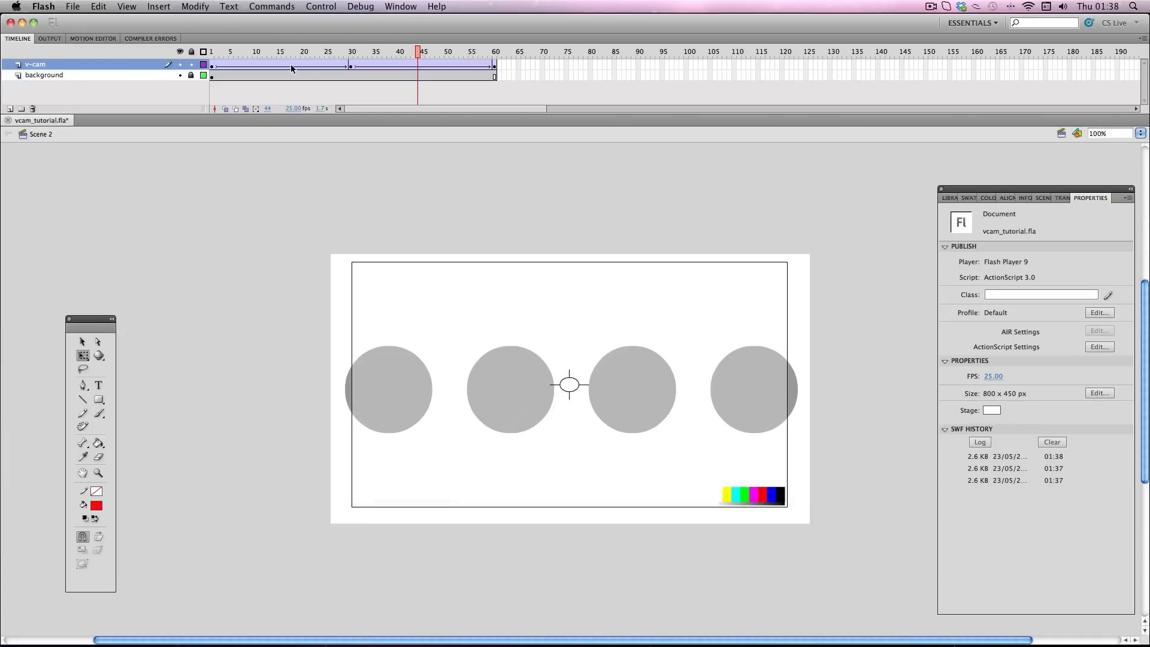
{"action": "left_click", "coordinate": [288, 52]}
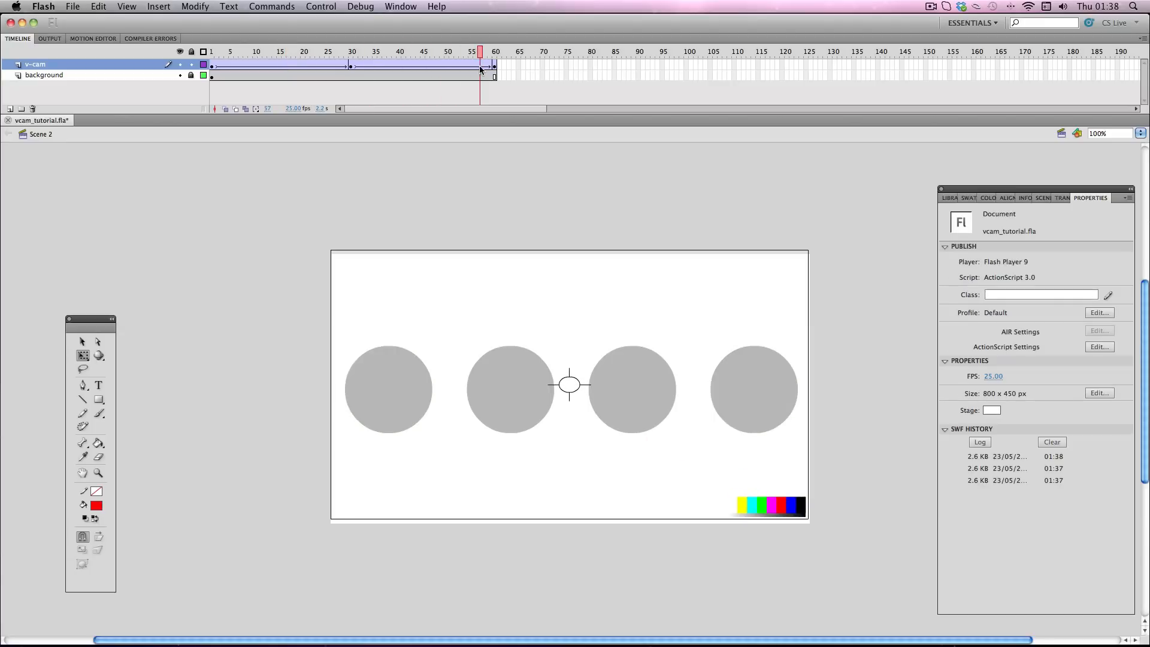
Enter the VCam_AS3 symbol, select frame 1 of the actions layer and go to the Window menu
{"action": "left_click", "coordinate": [494, 52]}
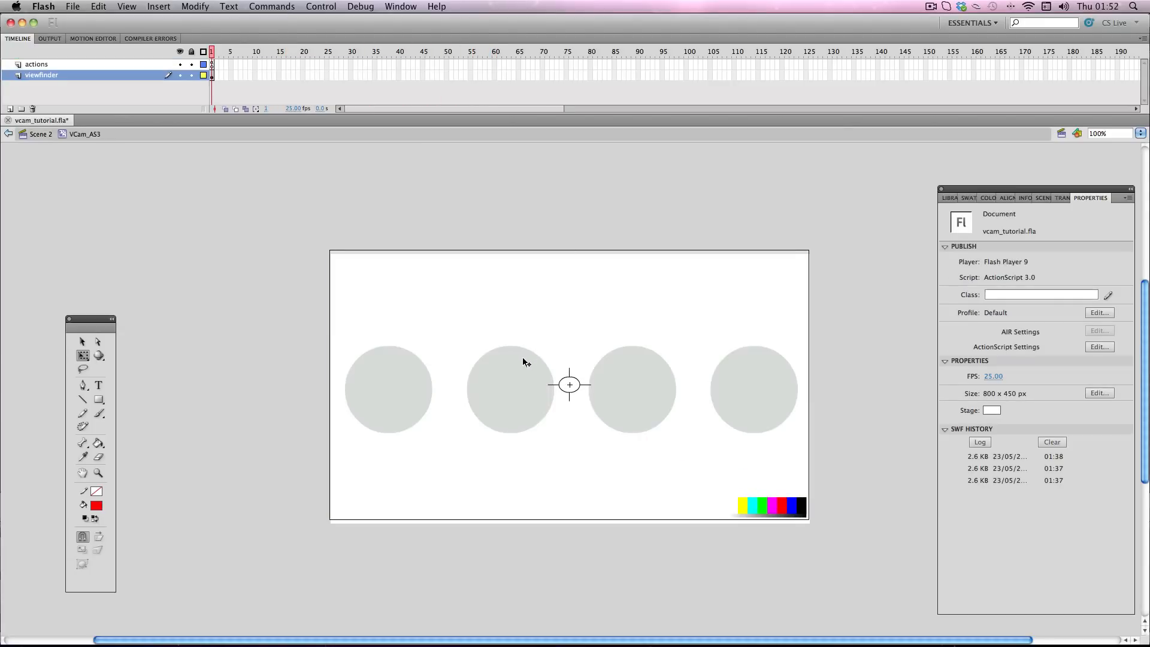
{"action": "mouse_move", "coordinate": [740, 507]}
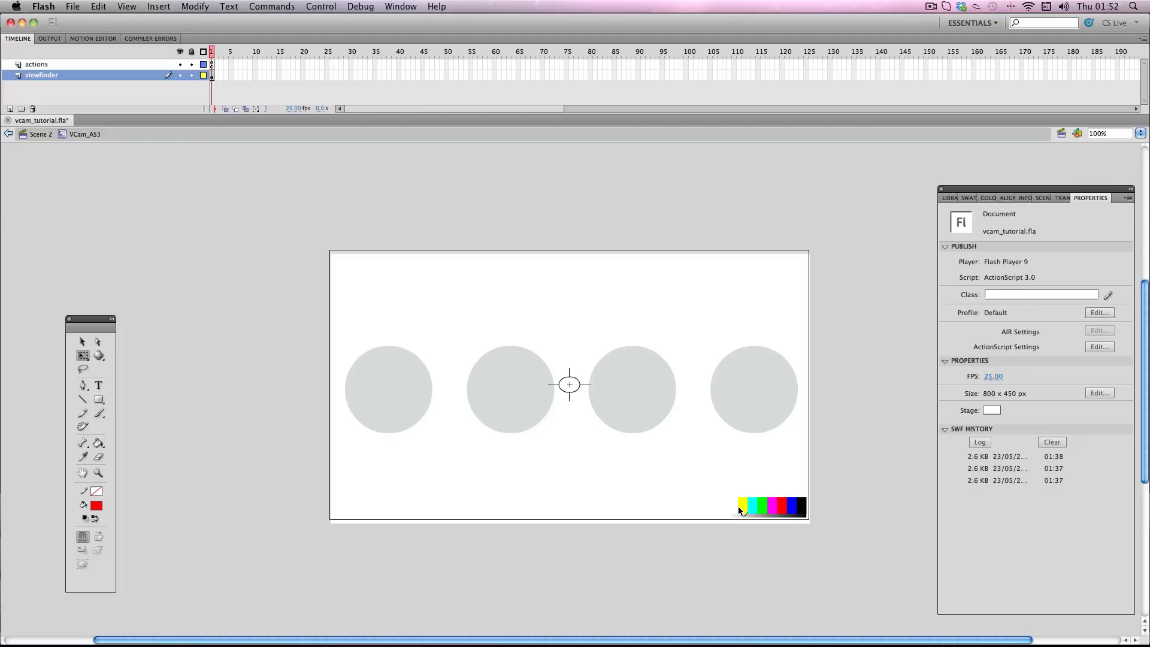
{"action": "mouse_move", "coordinate": [615, 452]}
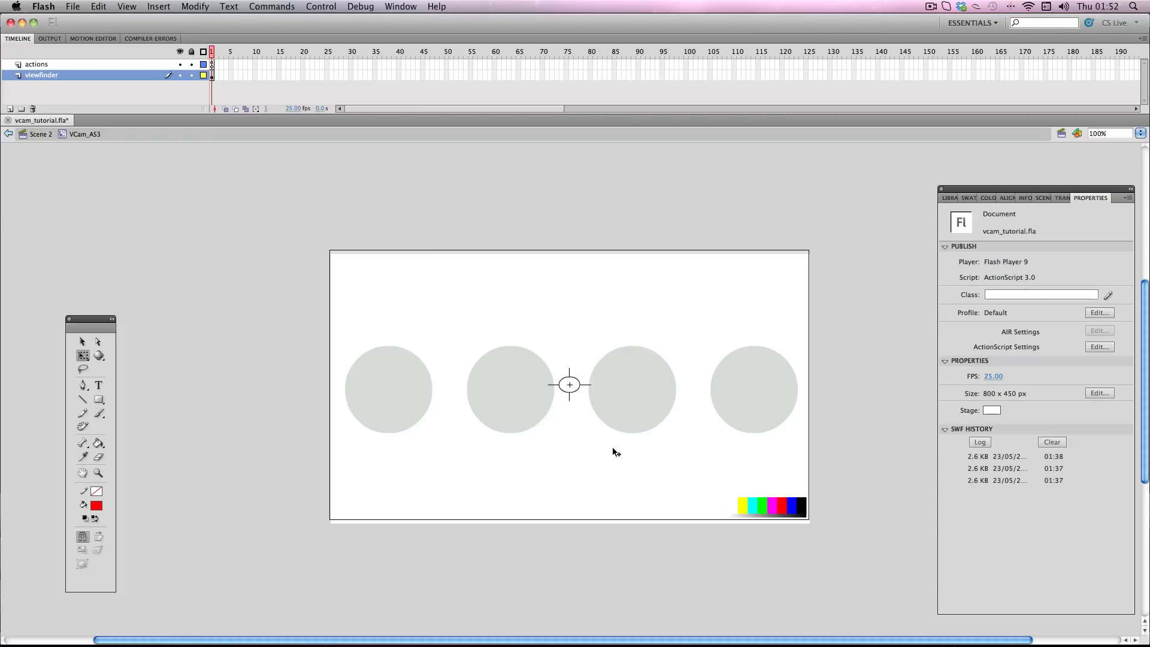
{"action": "mouse_move", "coordinate": [590, 412]}
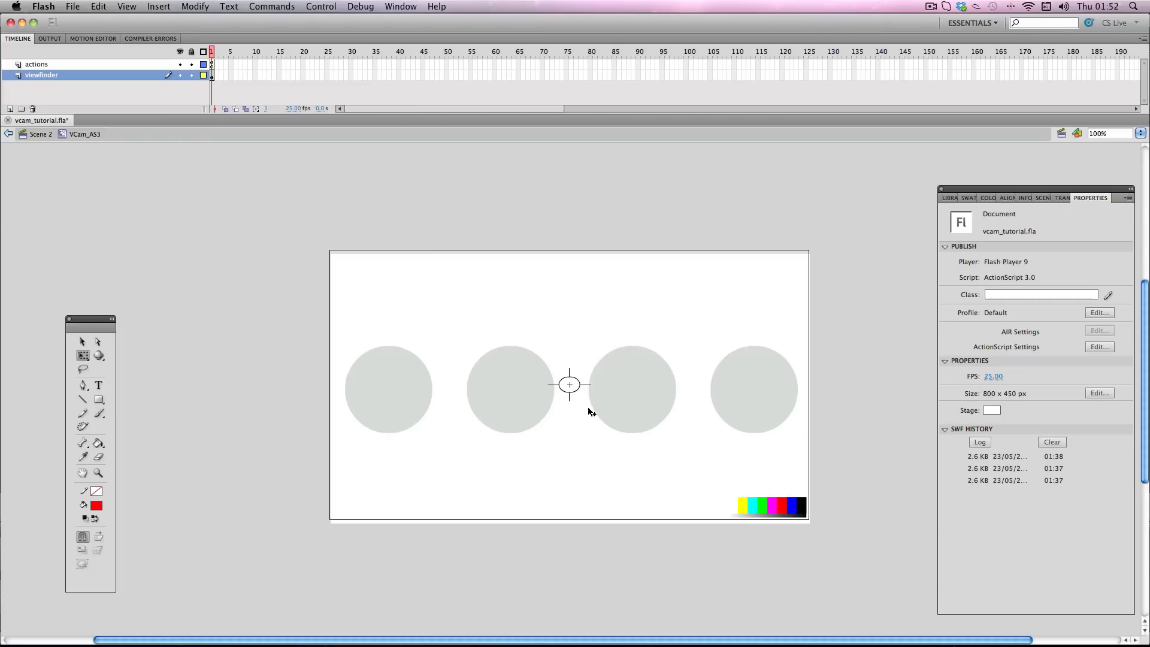
{"action": "mouse_move", "coordinate": [566, 403]}
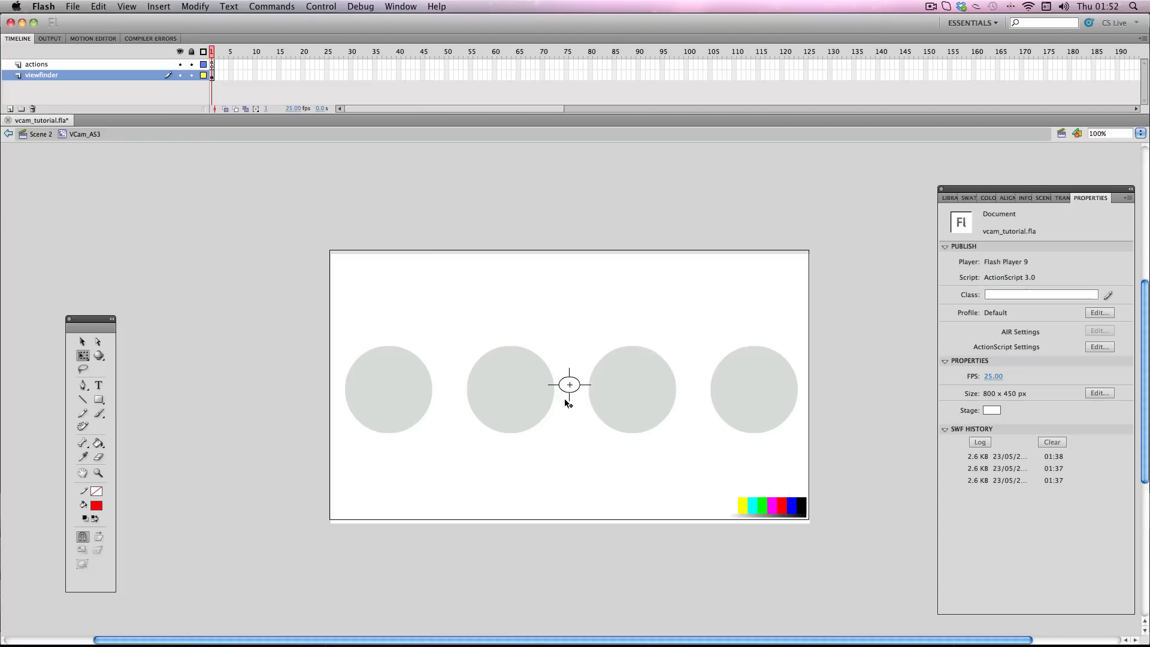
{"action": "mouse_move", "coordinate": [579, 406]}
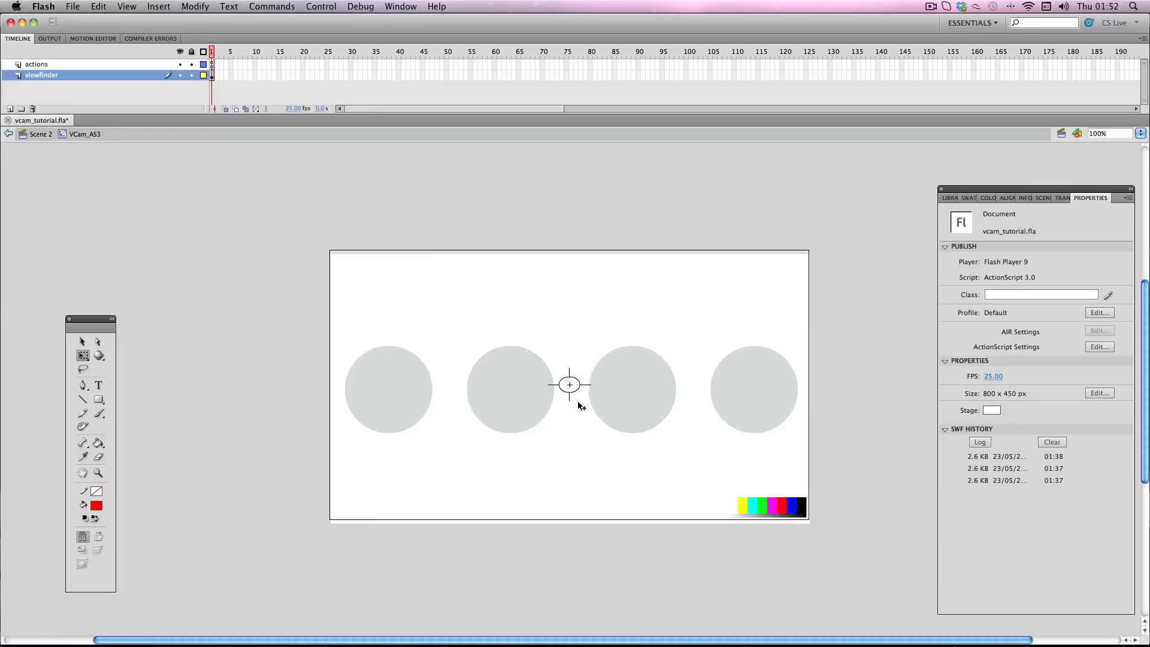
{"action": "mouse_move", "coordinate": [283, 79]}
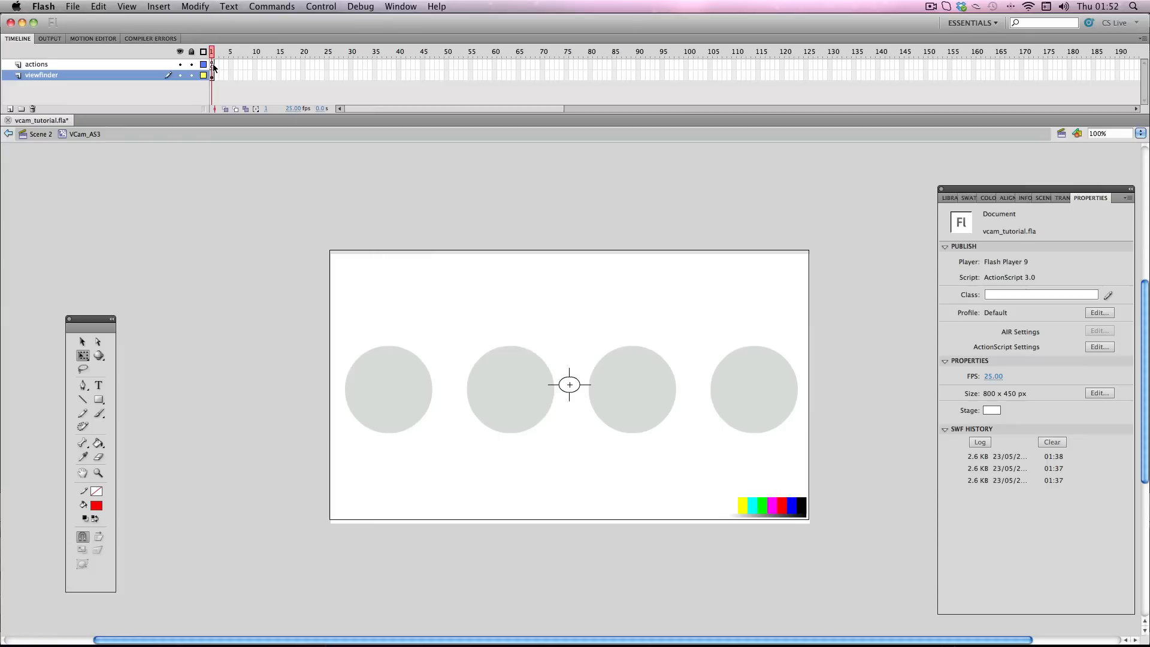
{"action": "left_click", "coordinate": [37, 64]}
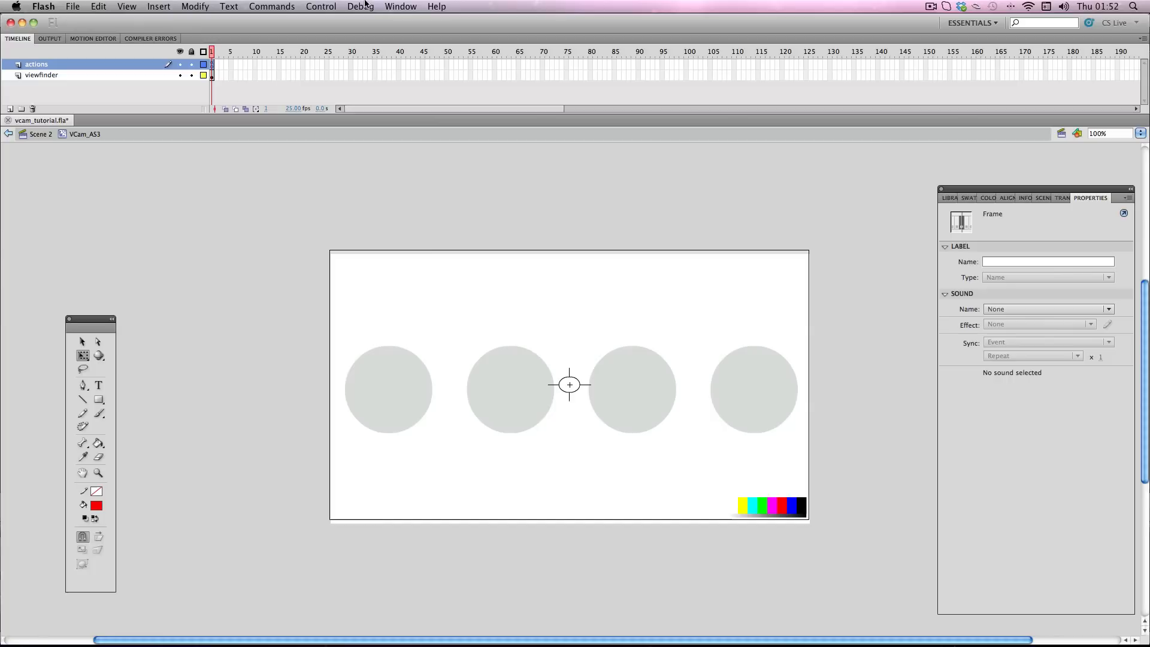
{"action": "left_click", "coordinate": [400, 6]}
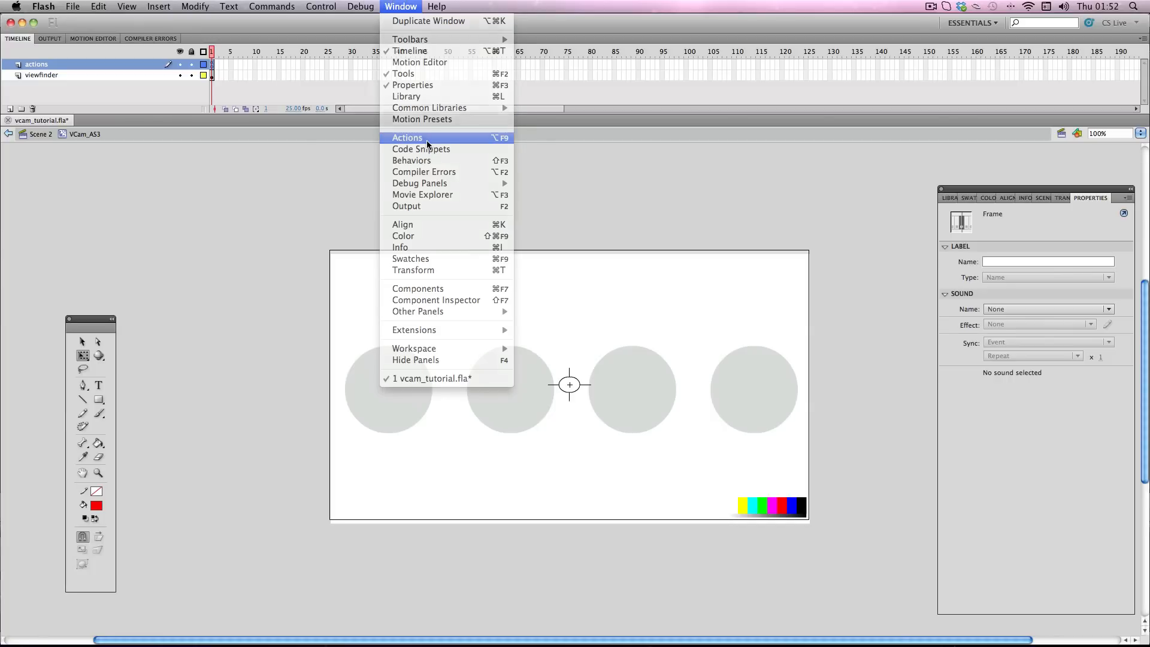
In the Actions panel change visible=false to true on line 18, then preview and close the movie
{"action": "left_click", "coordinate": [408, 138]}
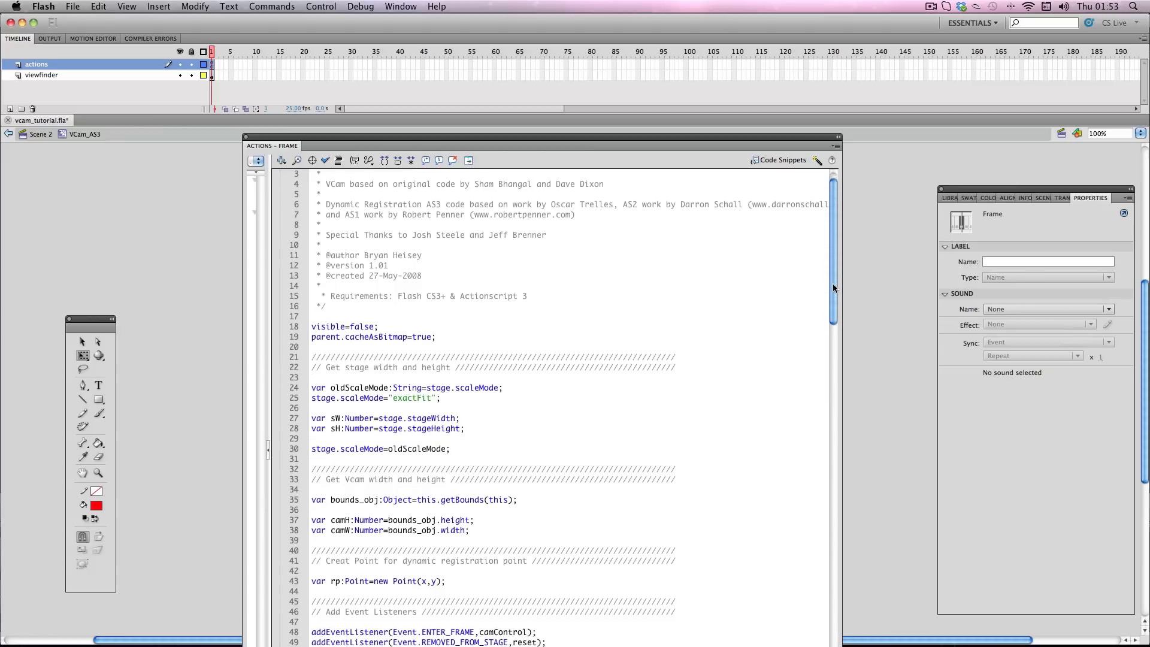
{"action": "scroll", "scroll_direction": "down", "scroll_amount": 3}
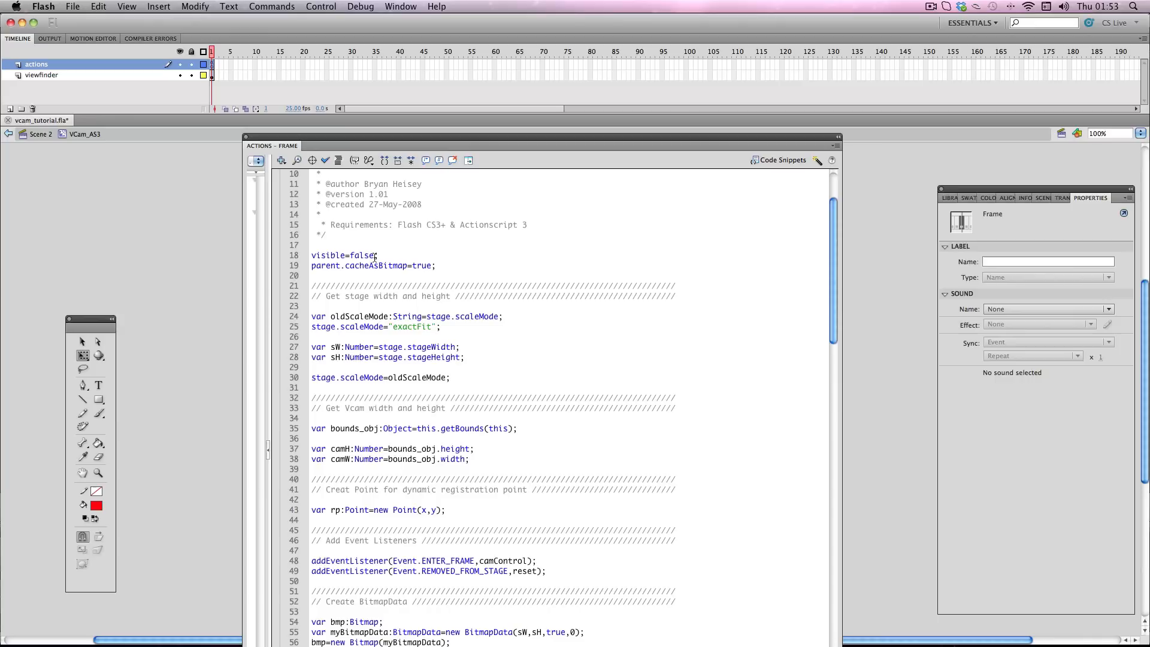
{"action": "double_click", "coordinate": [362, 255]}
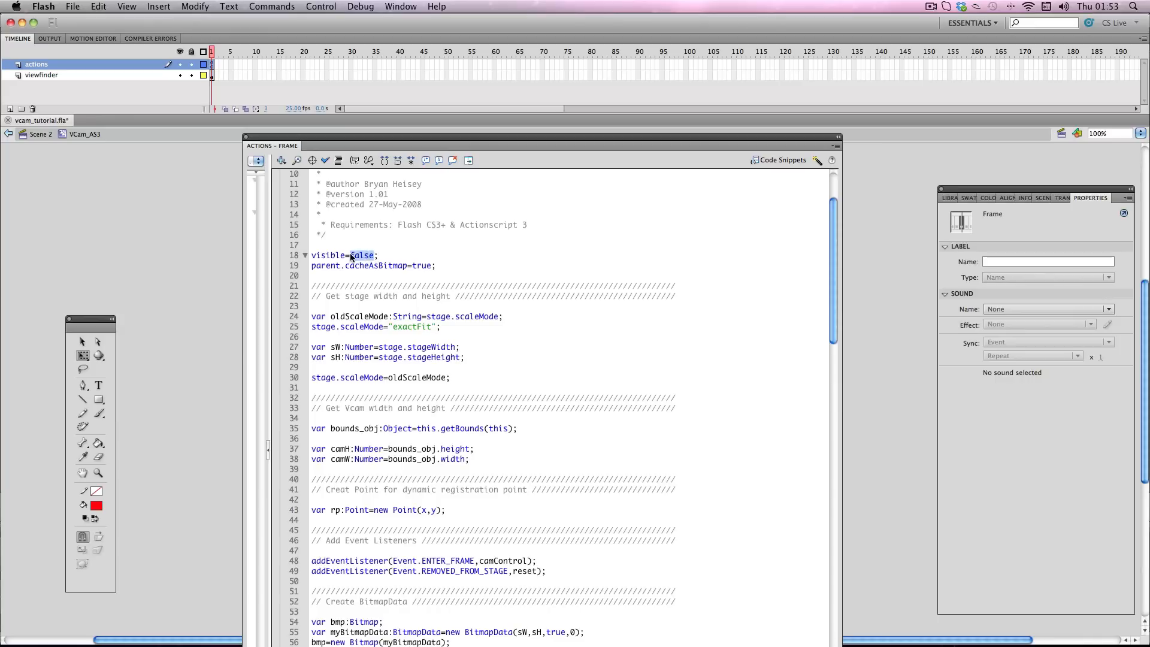
{"action": "type", "text": "true"}
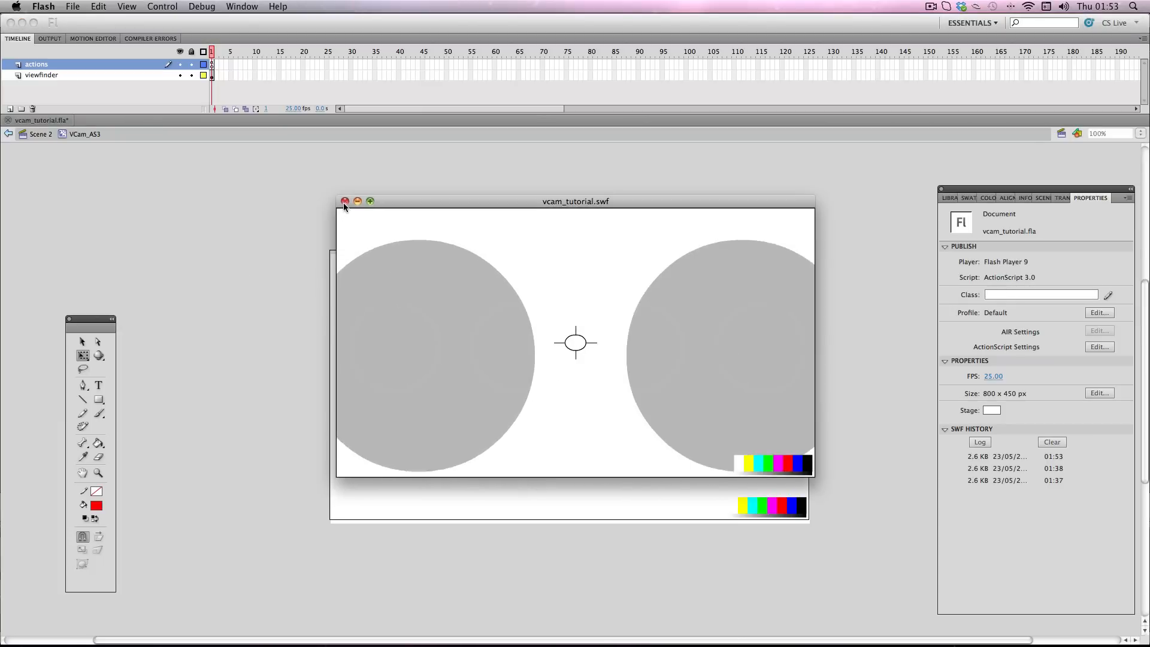
{"action": "left_click", "coordinate": [344, 202]}
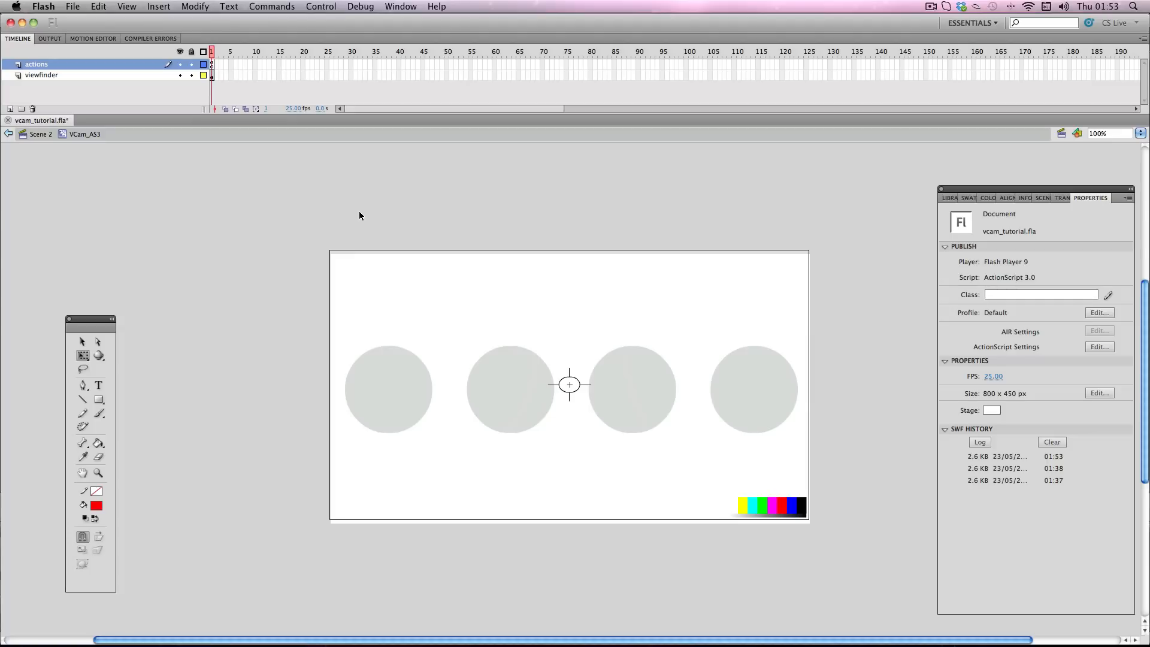
{"action": "mouse_move", "coordinate": [192, 120]}
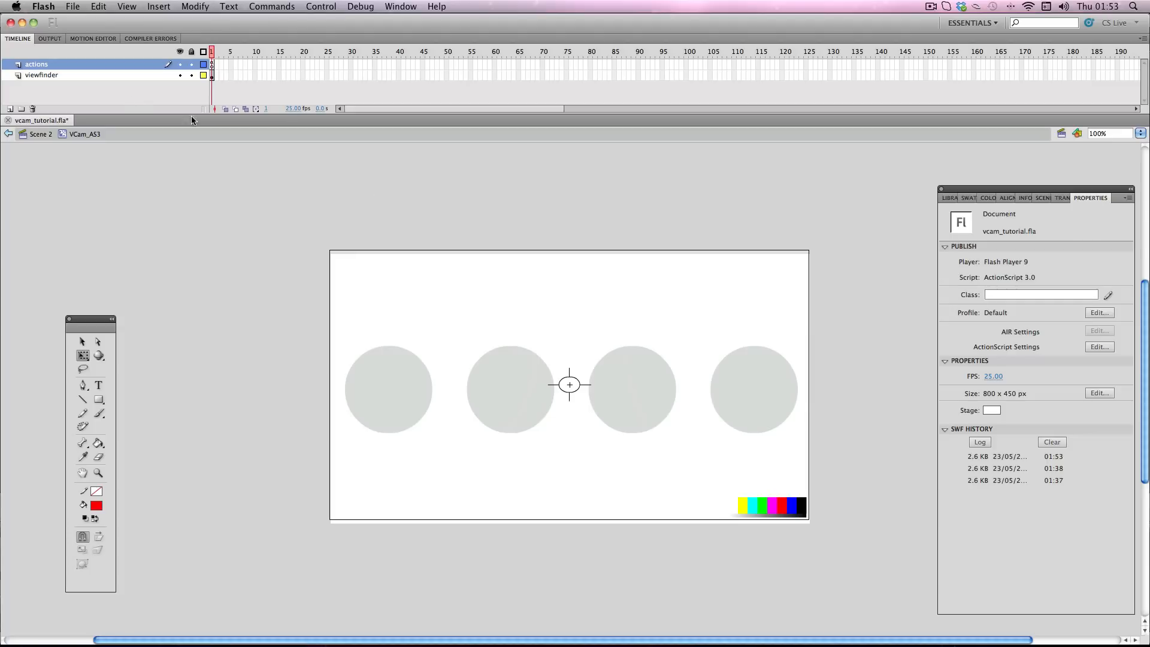
Delete the viewfinder crosshair and colour bars, then insert a new Layer 2 in the symbol
{"action": "left_click", "coordinate": [570, 385]}
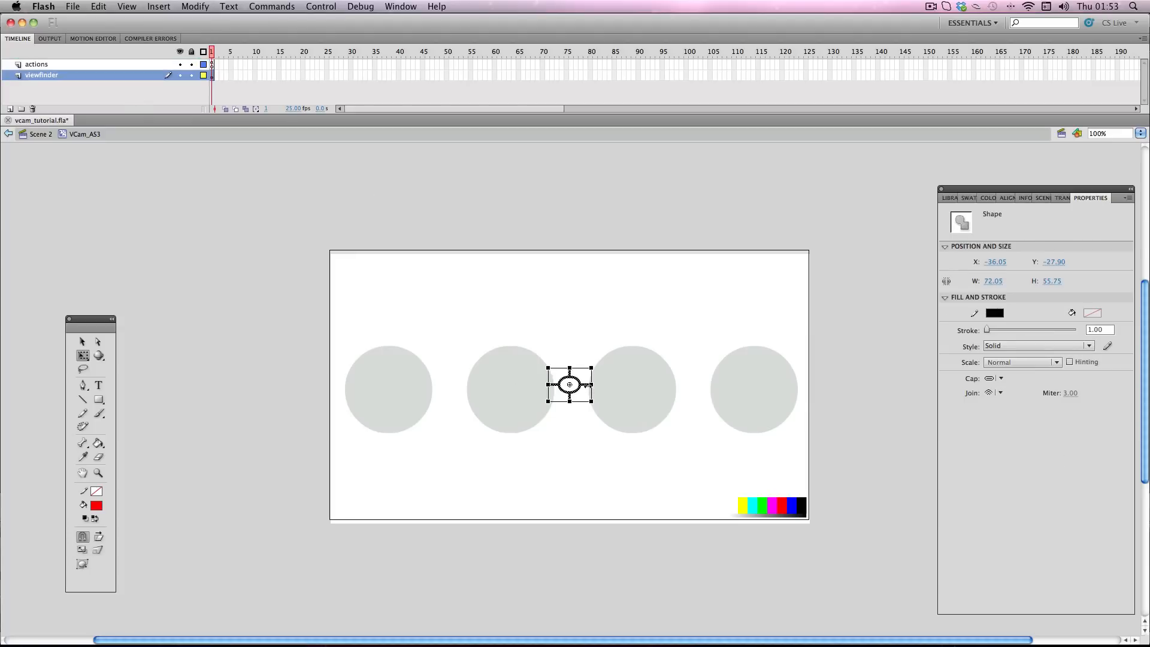
{"action": "left_click", "coordinate": [569, 385]}
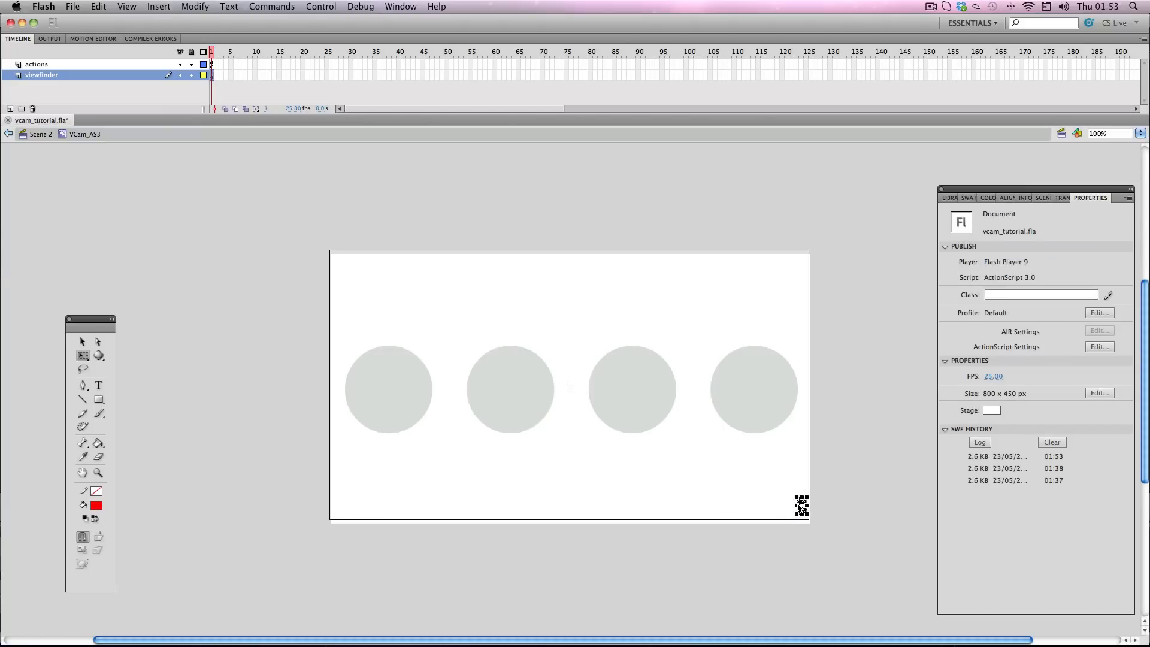
{"action": "right_click", "coordinate": [34, 64]}
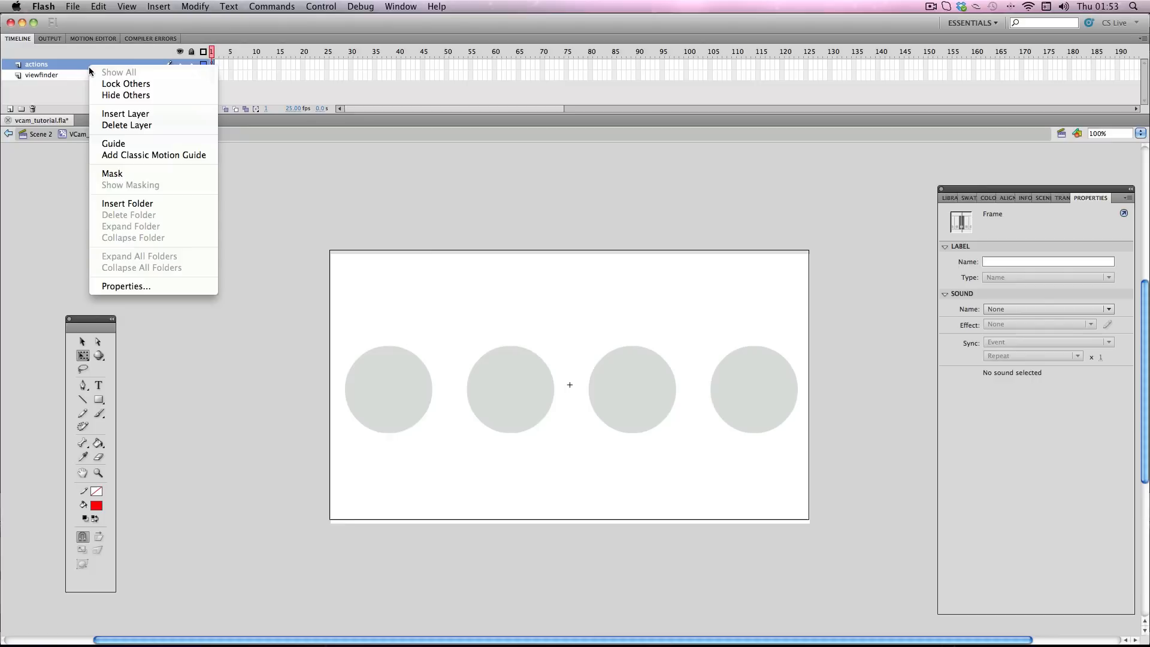
{"action": "left_click", "coordinate": [125, 113]}
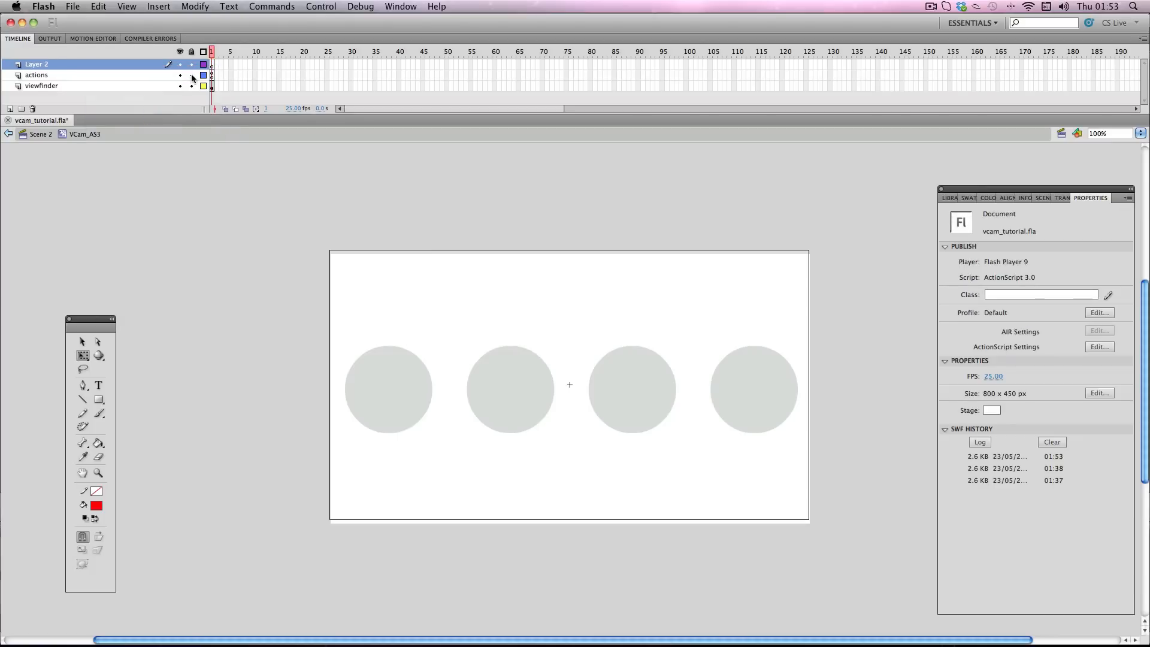
Lock the other layers, brush a red smiley on Layer 2, and preview the movie
{"action": "left_click", "coordinate": [98, 413]}
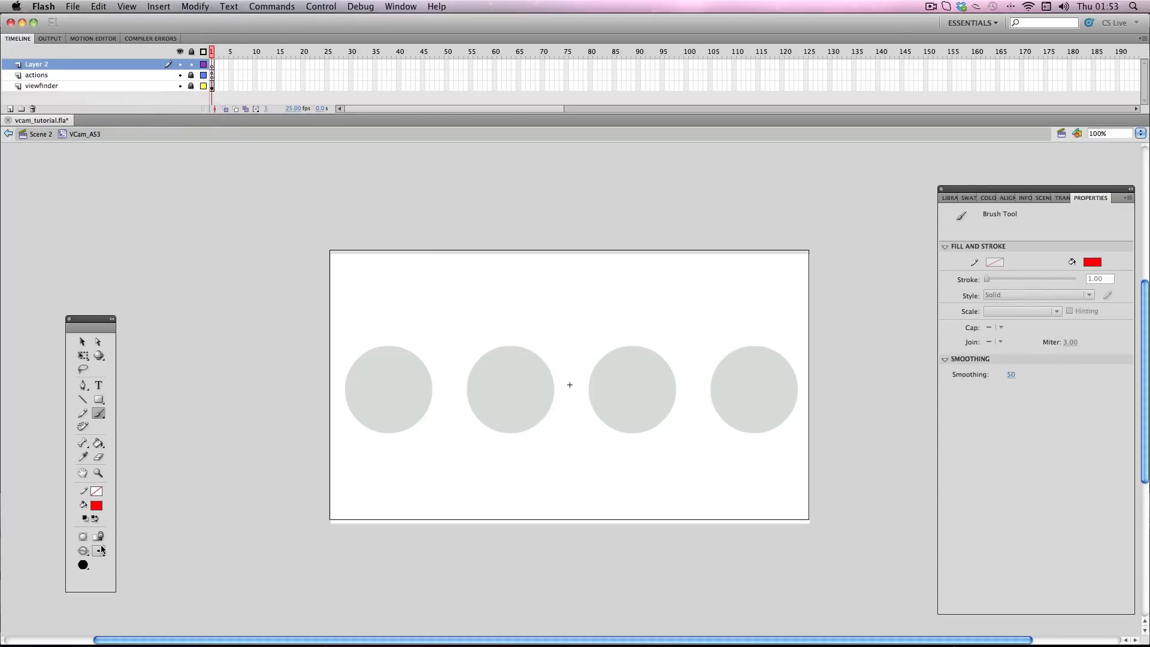
{"action": "left_click", "coordinate": [348, 485]}
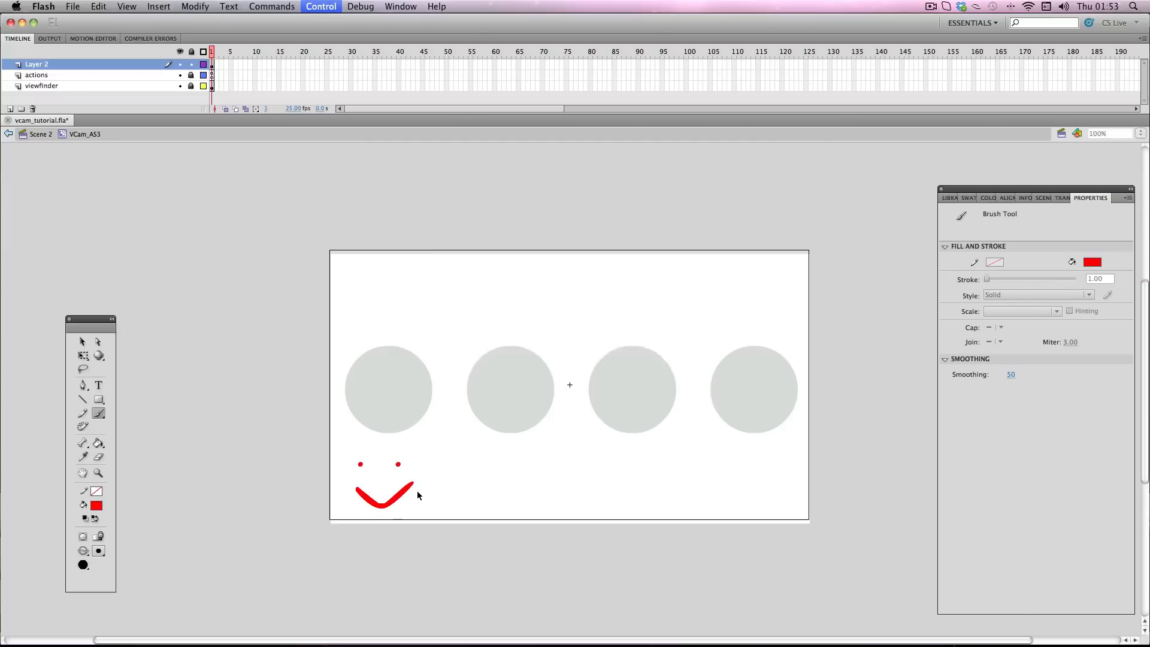
{"action": "left_click", "coordinate": [321, 6]}
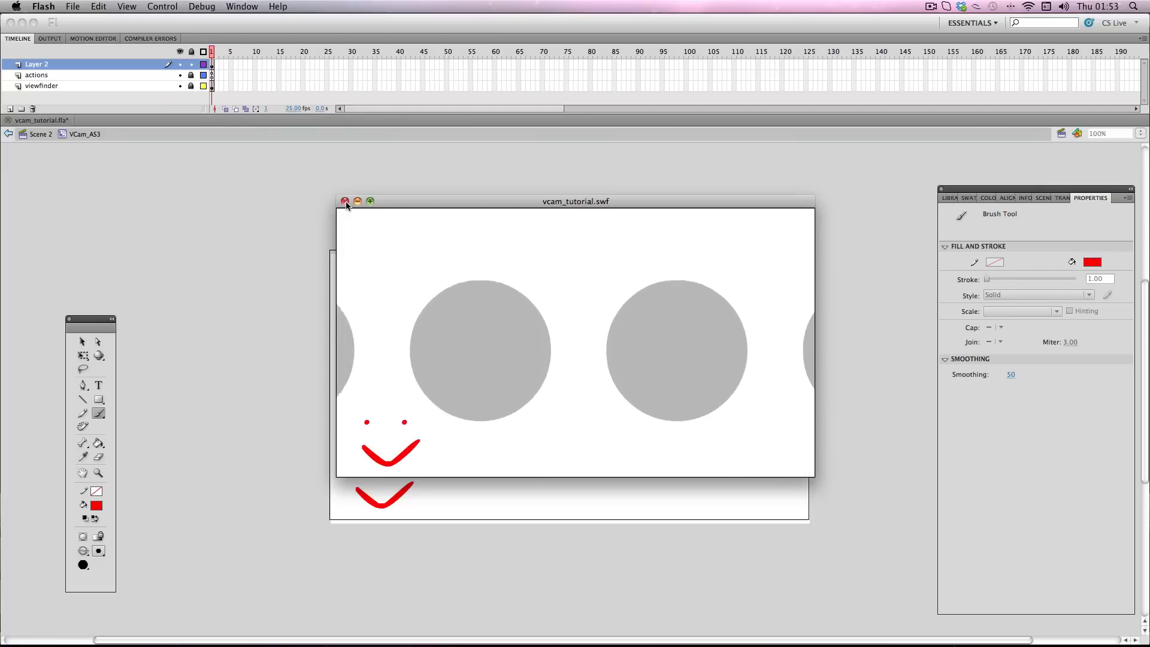
{"action": "left_click", "coordinate": [345, 201]}
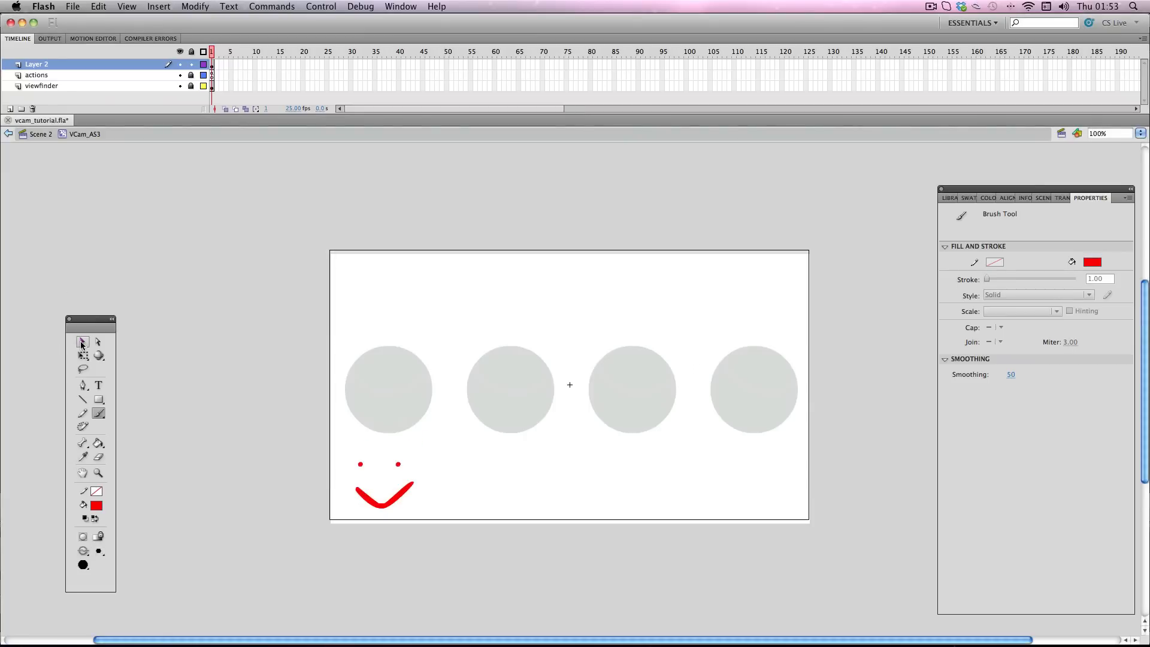
Change visible to false in the VCam frame script, test the movie and close the preview
{"action": "left_click", "coordinate": [37, 75]}
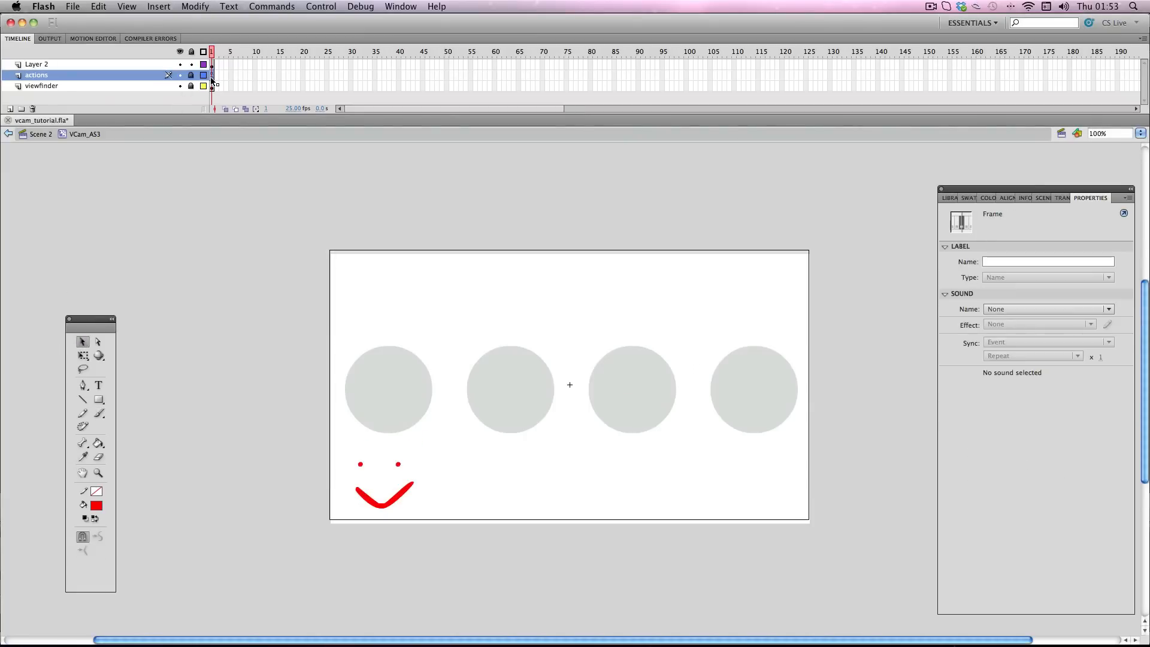
{"action": "left_click", "coordinate": [400, 8]}
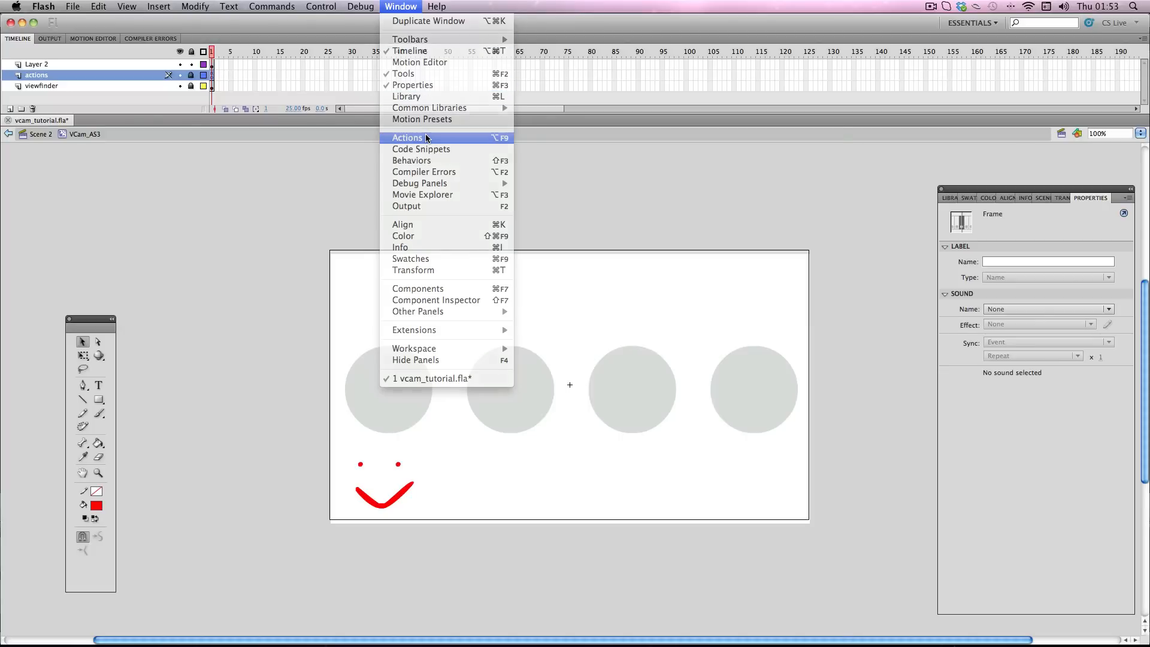
{"action": "left_click", "coordinate": [407, 136]}
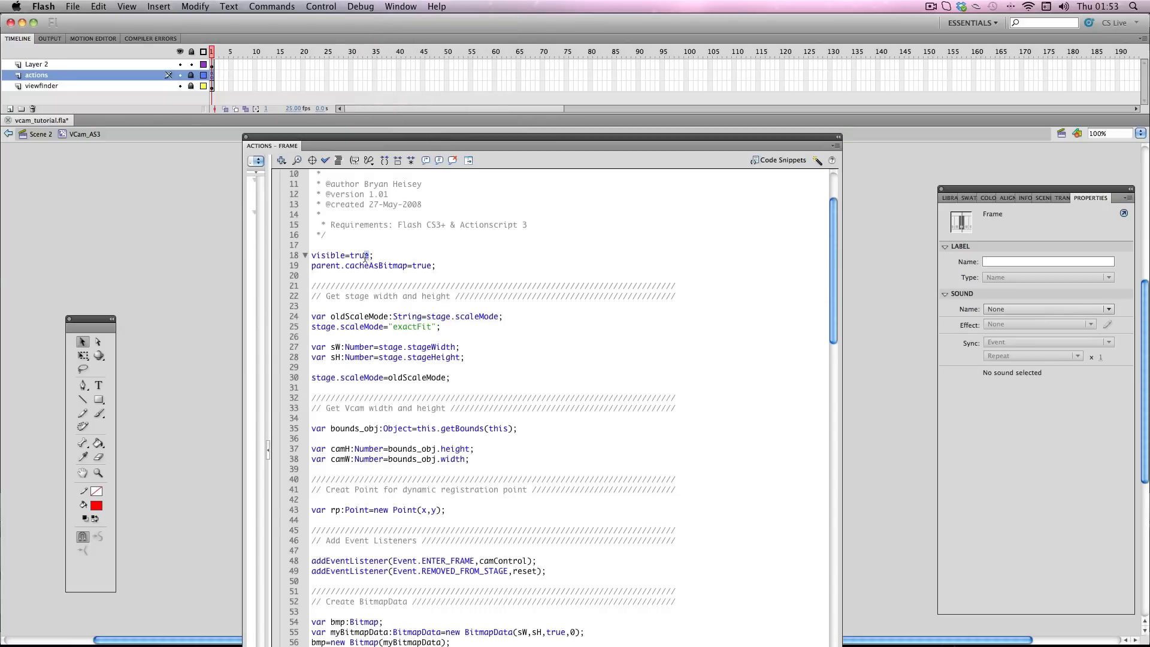
{"action": "type", "text": "false"}
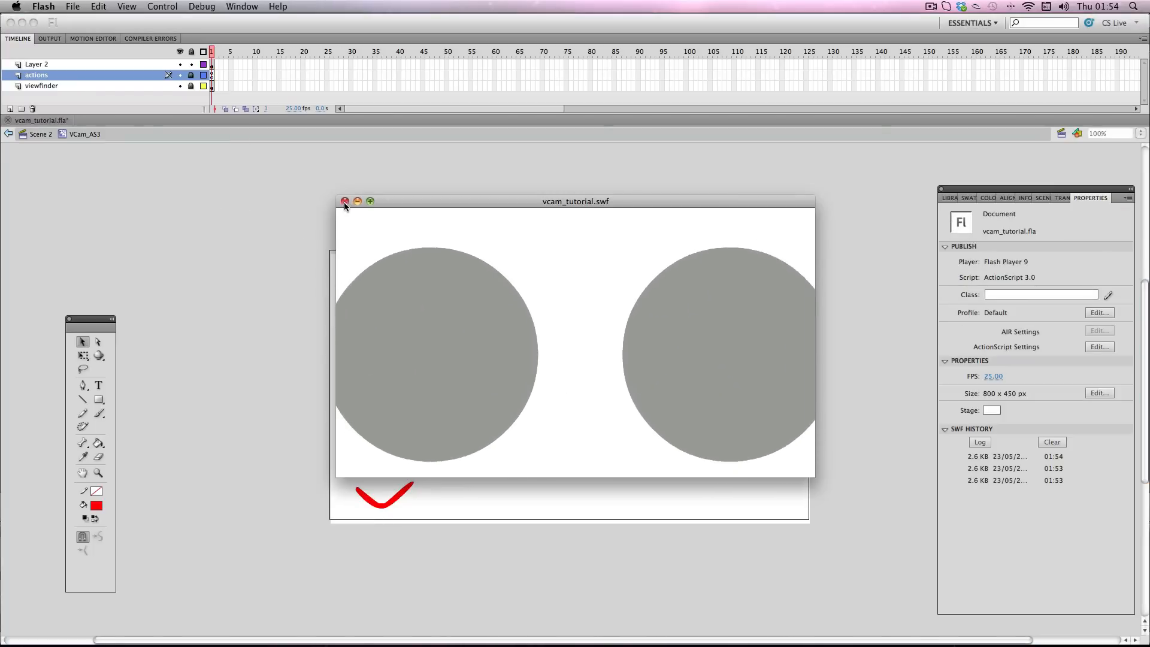
{"action": "left_click", "coordinate": [344, 201]}
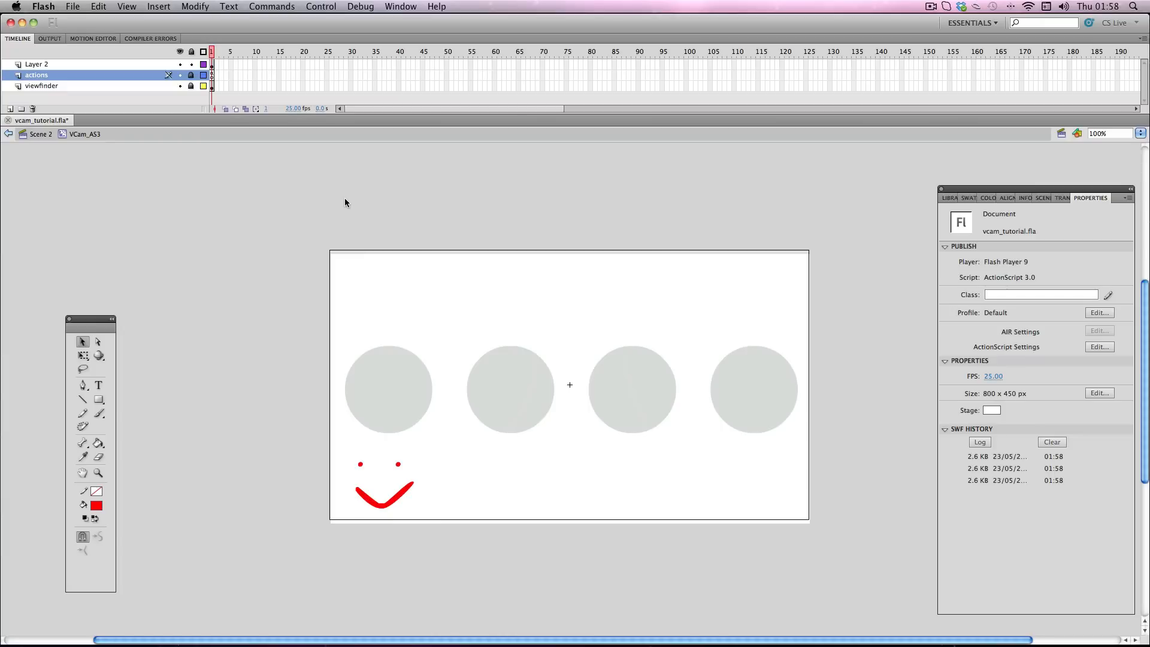
{"action": "mouse_move", "coordinate": [37, 132]}
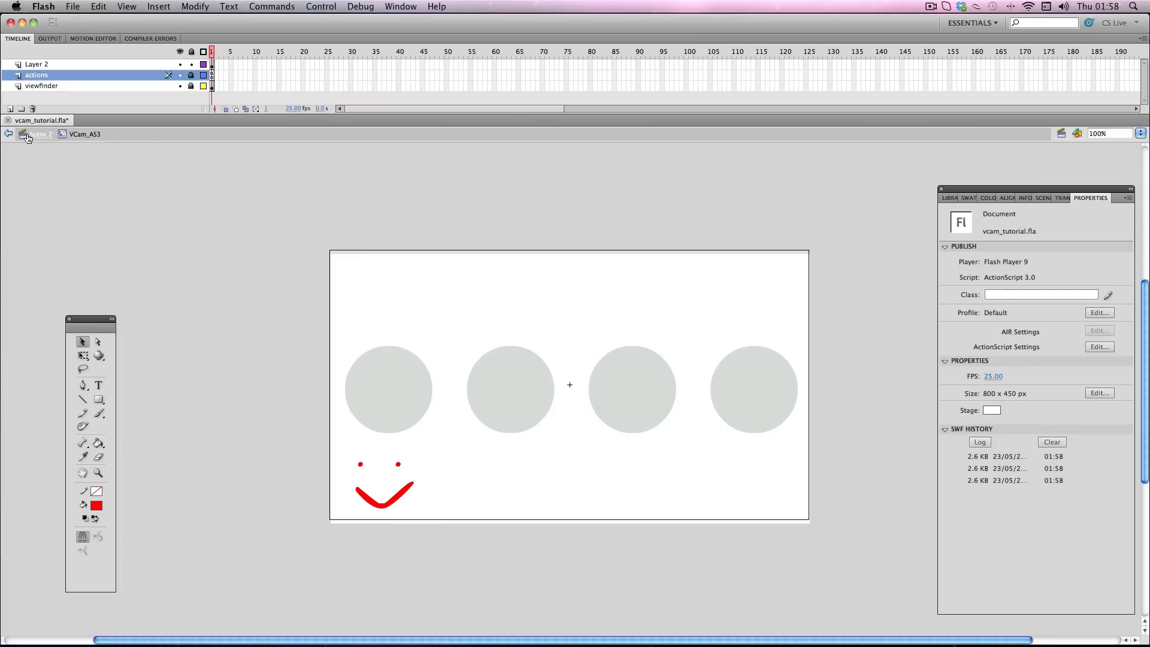
Exit the VCam symbol back to Scene 2's main timeline via the edit bar
{"action": "left_click", "coordinate": [8, 133]}
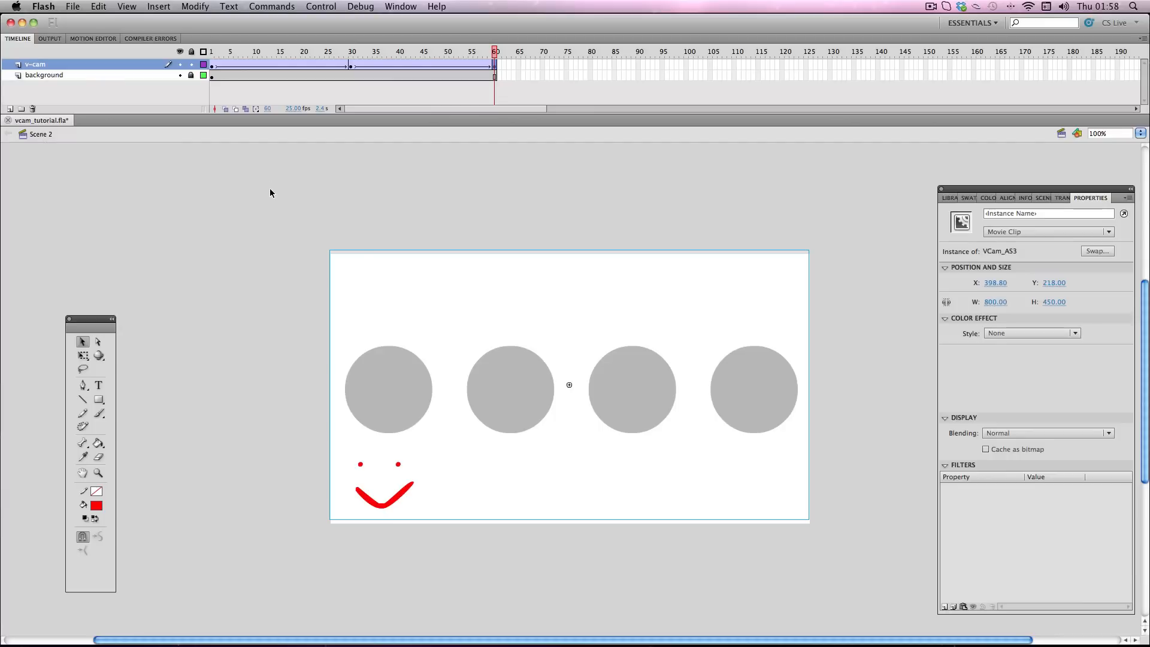
{"action": "mouse_move", "coordinate": [284, 192]}
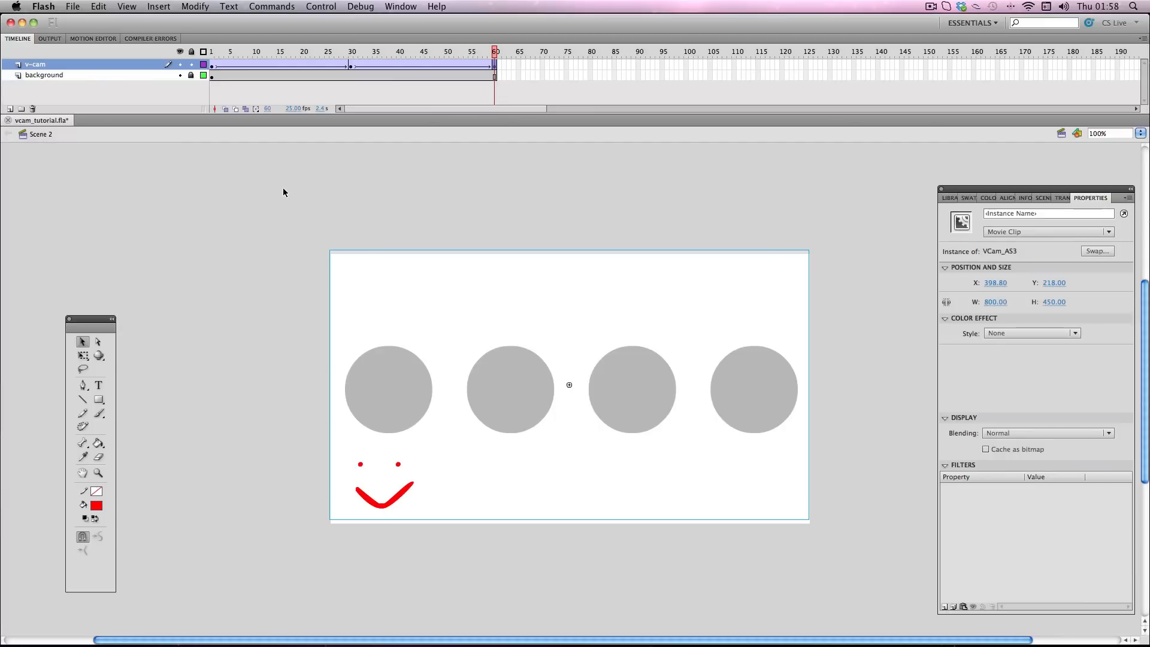